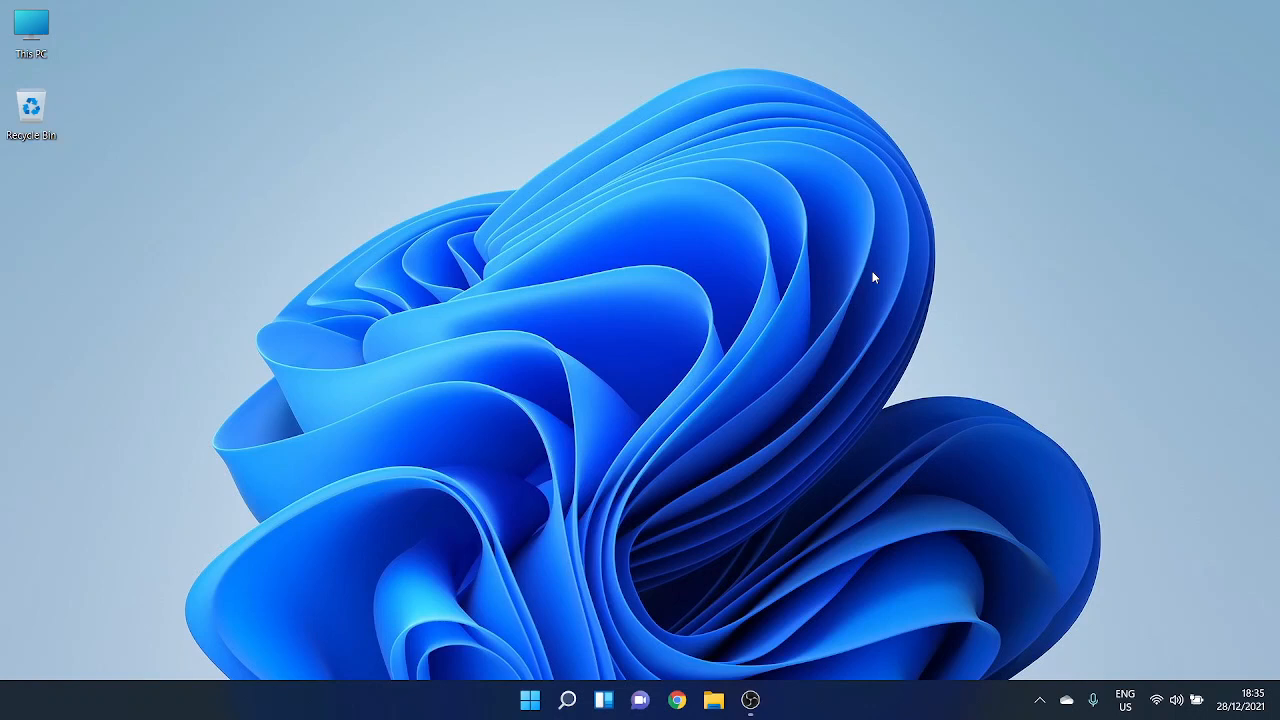
mouse_move(836, 332)
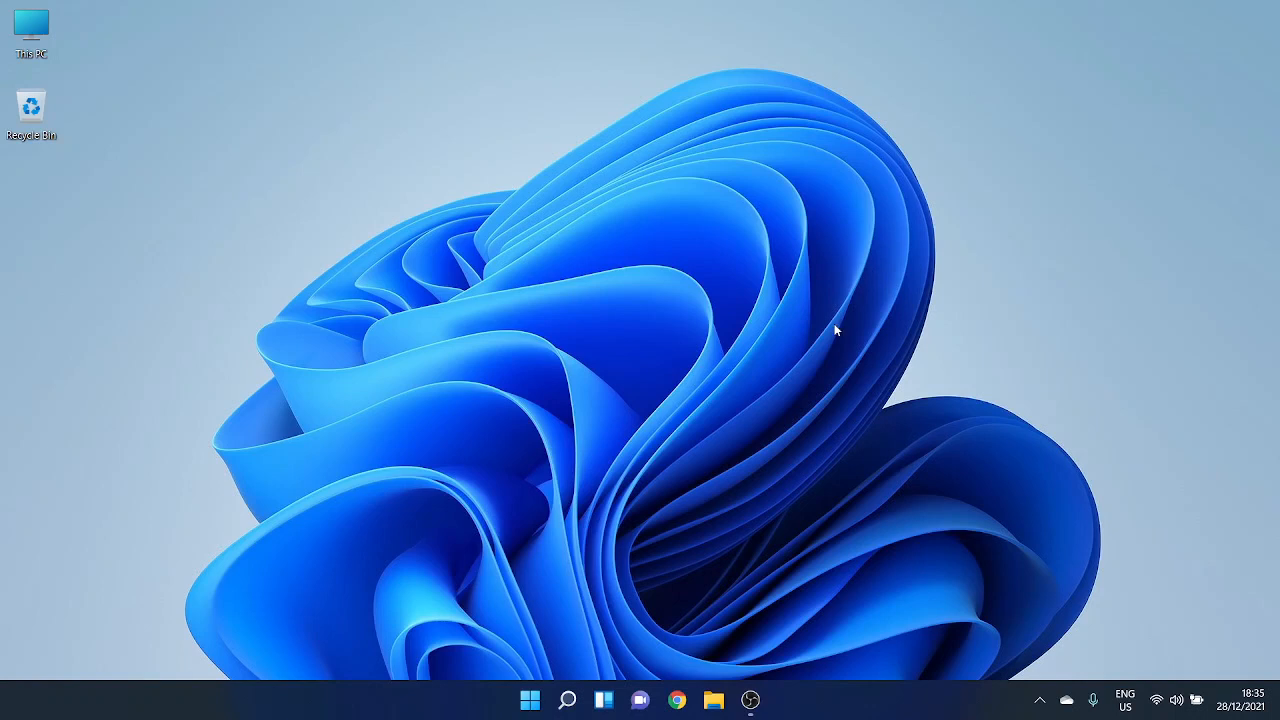
mouse_move(768, 570)
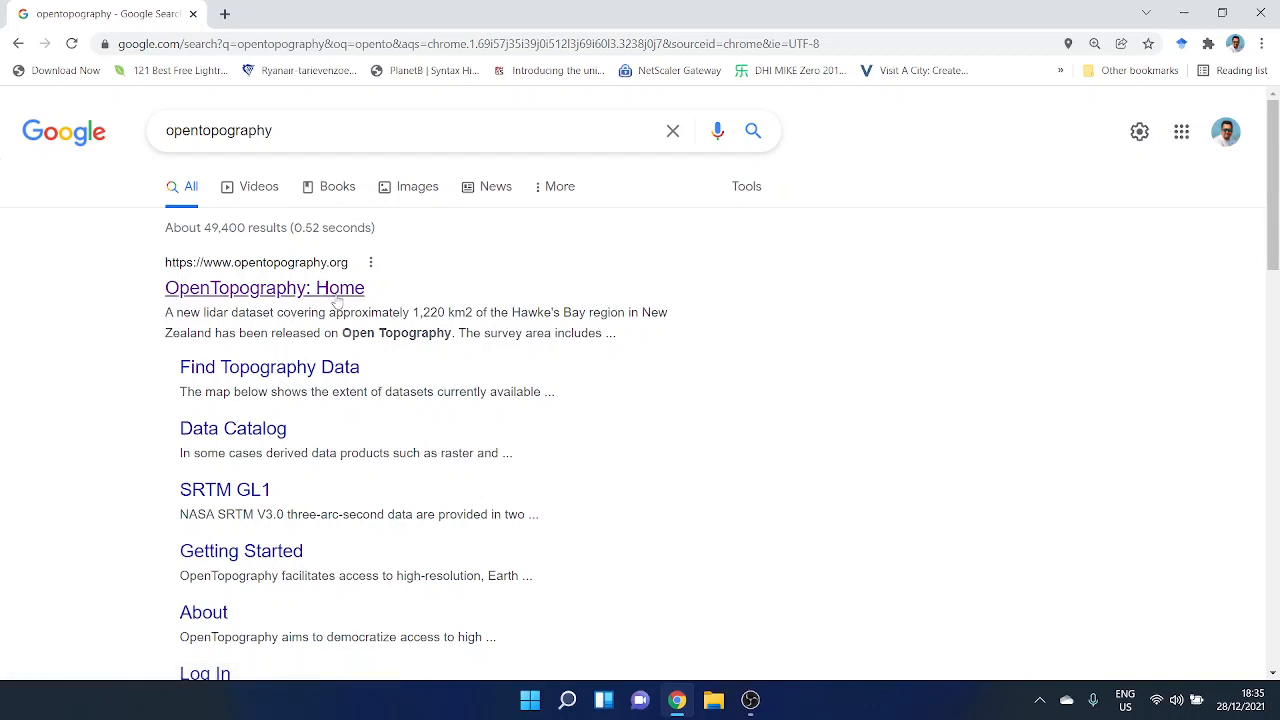
mouse_move(304, 296)
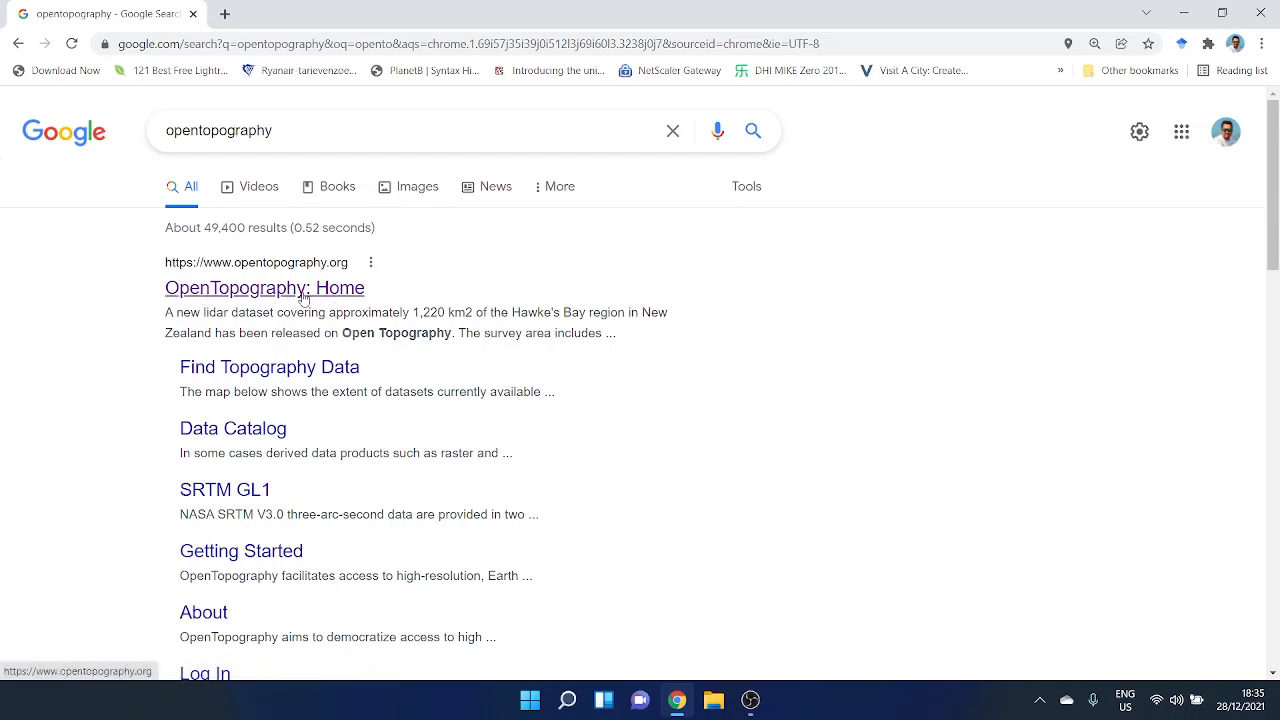
Open the OpenTopography home page from the results and reveal the DATA menu
left_click(264, 288)
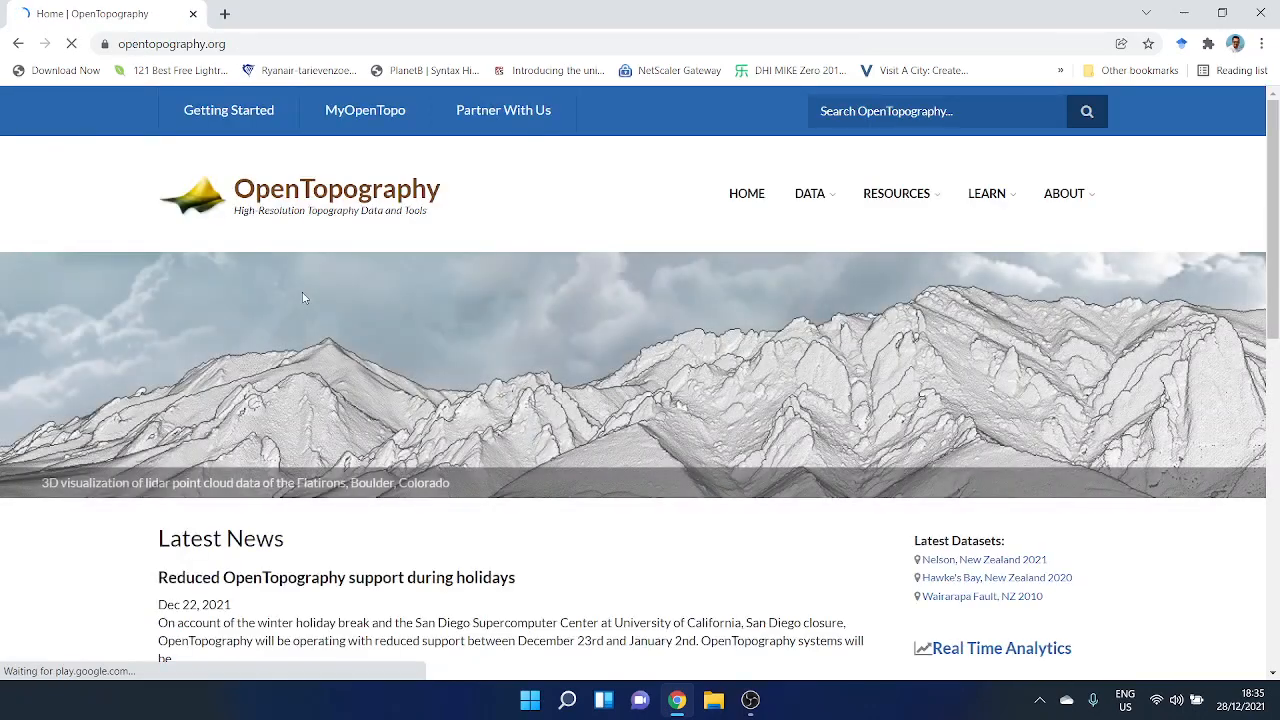
scroll("down", 3)
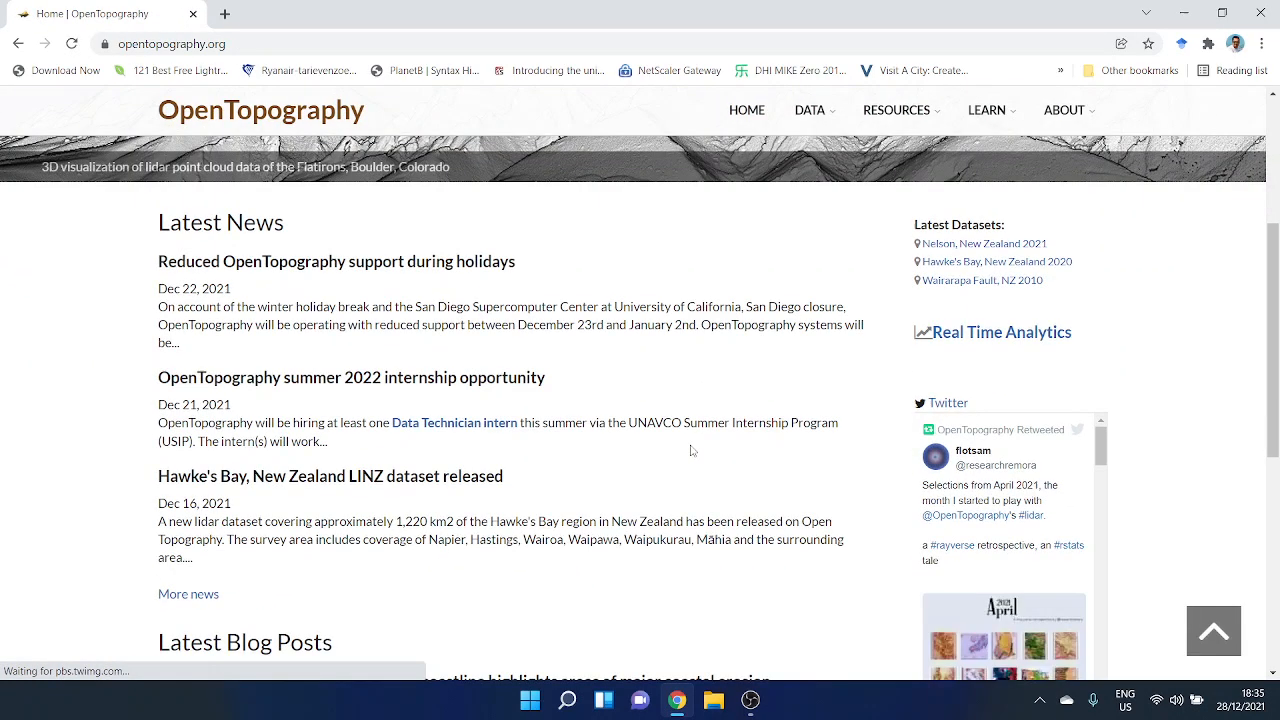
scroll("down", 3)
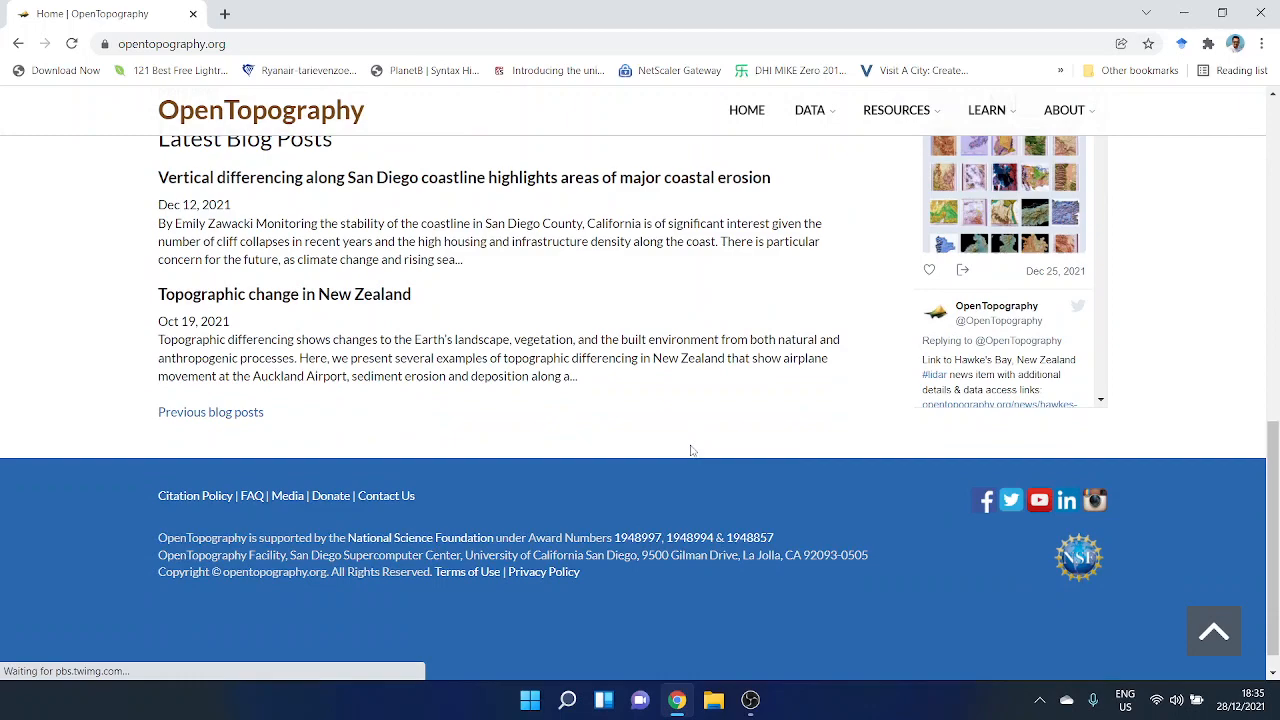
scroll("up", 3)
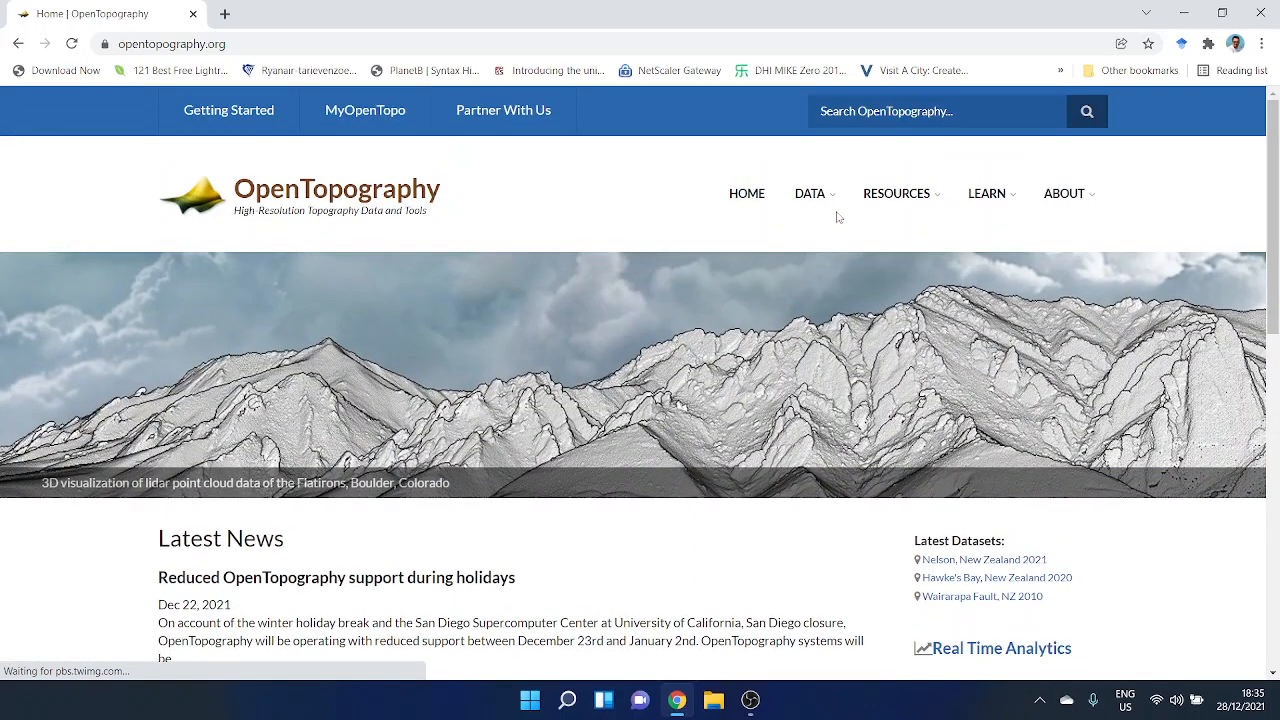
left_click(810, 192)
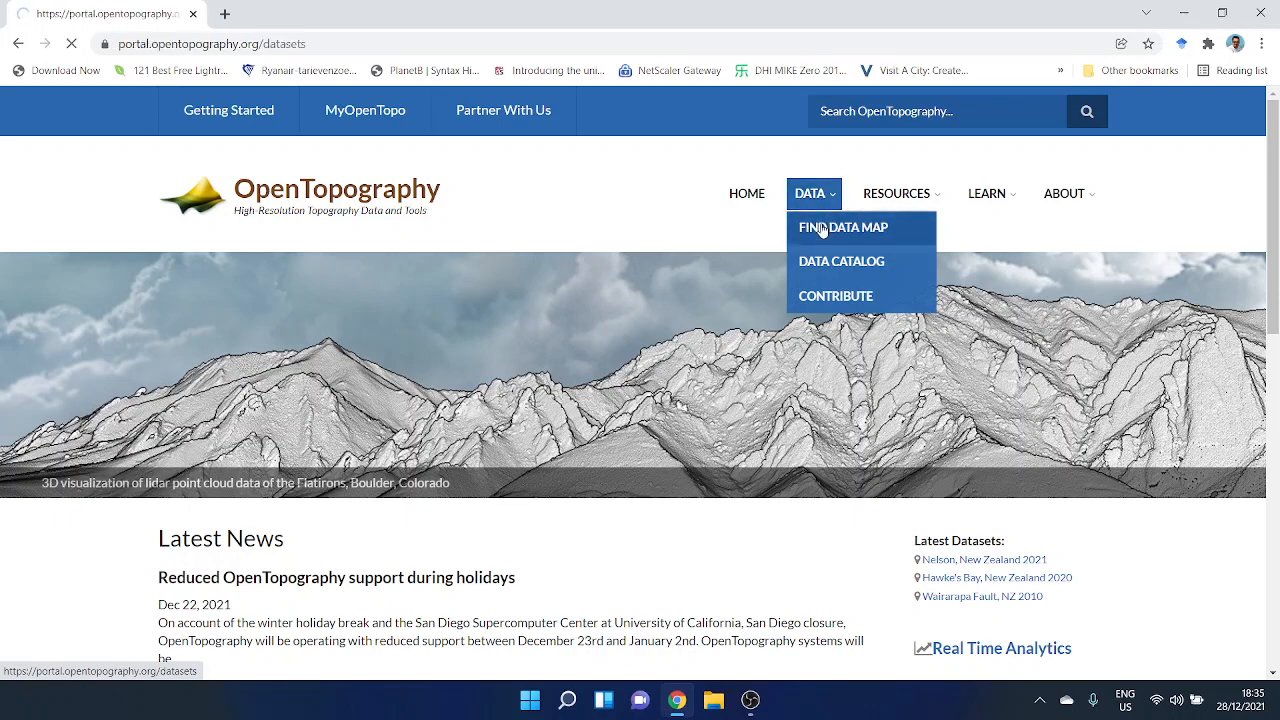
Open the Find Data map and draw a search box around Bangladesh, listing 7 datasets
left_click(844, 228)
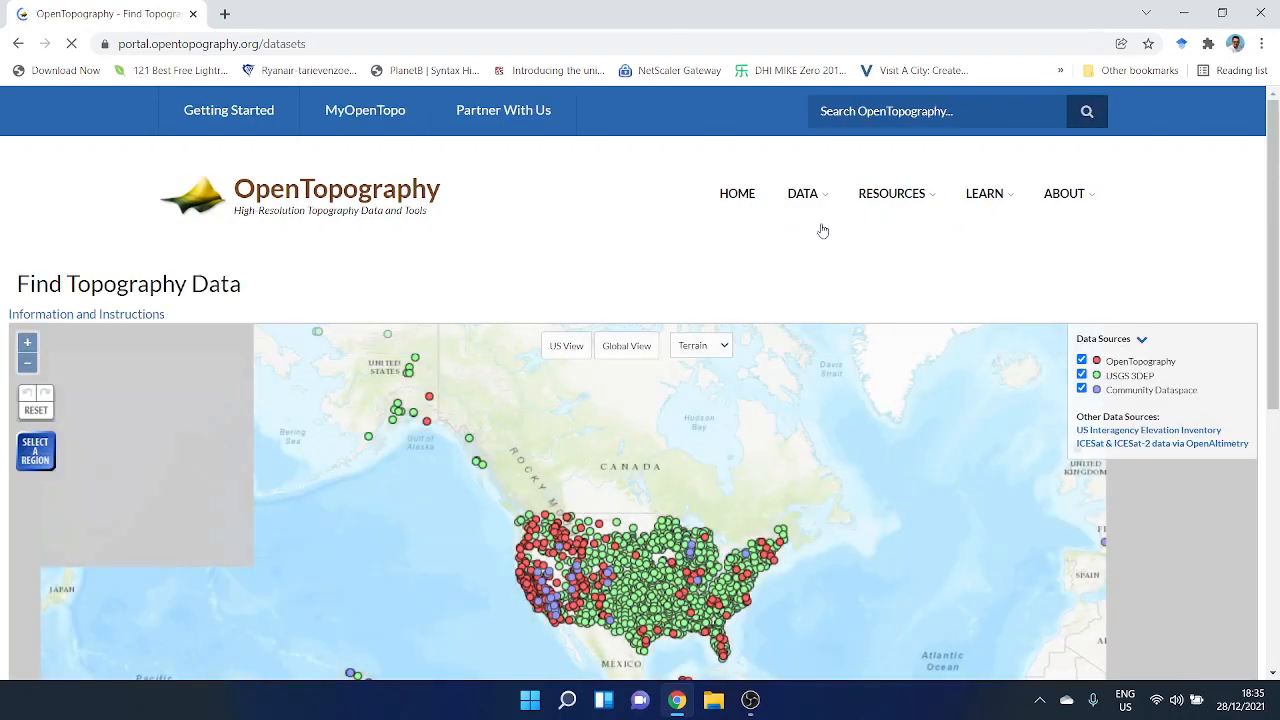
scroll("down", 3)
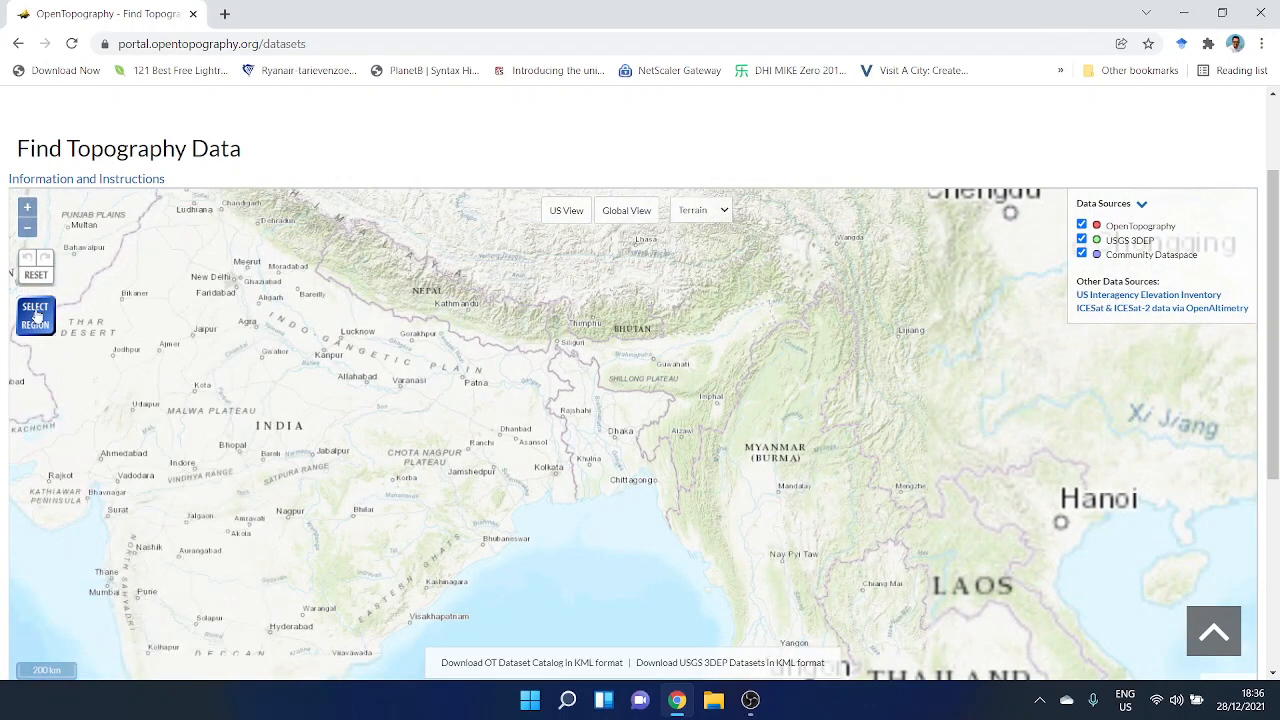
left_click_drag(536, 340, 698, 516)
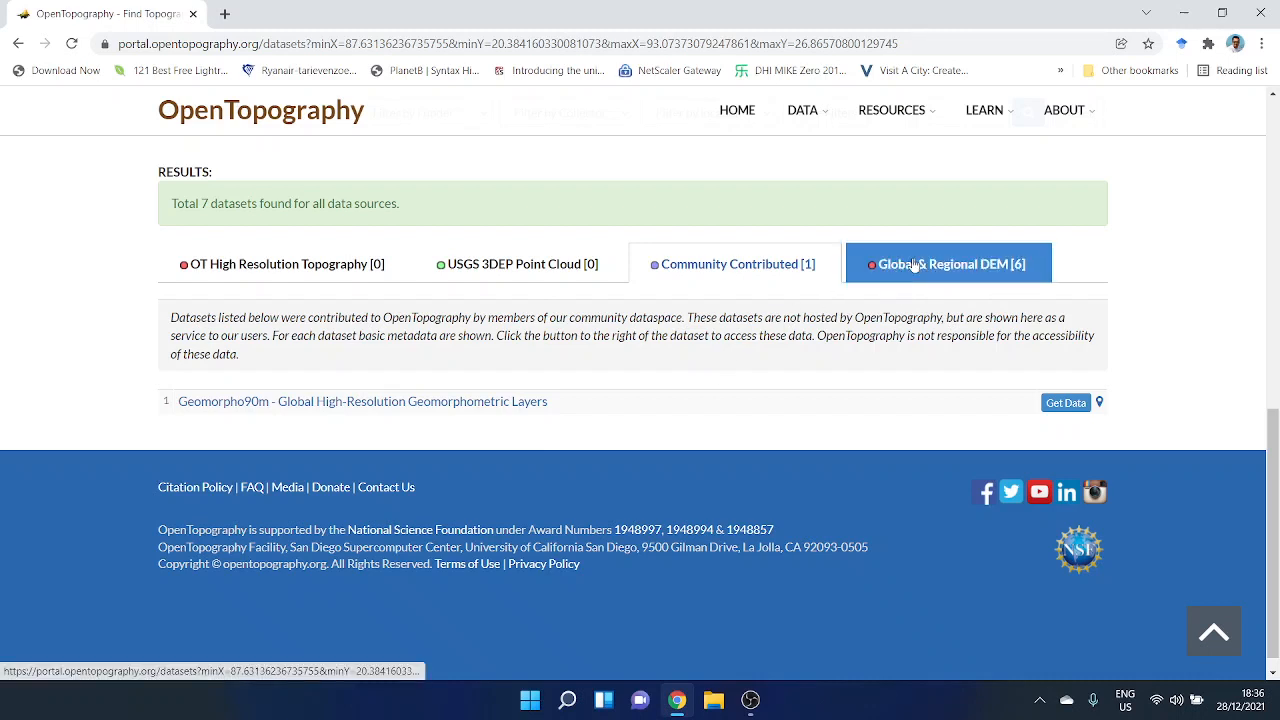
Switch the results to the Global & Regional DEM category with its six datasets
left_click(738, 264)
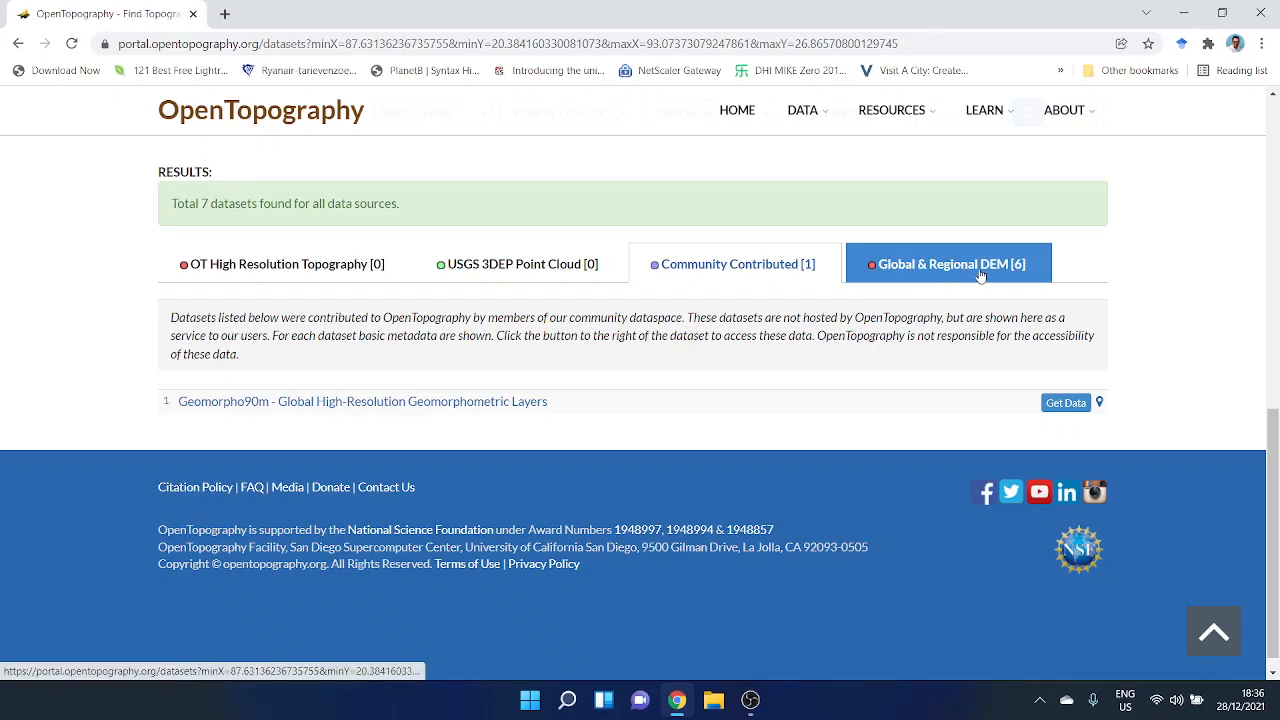
left_click(948, 264)
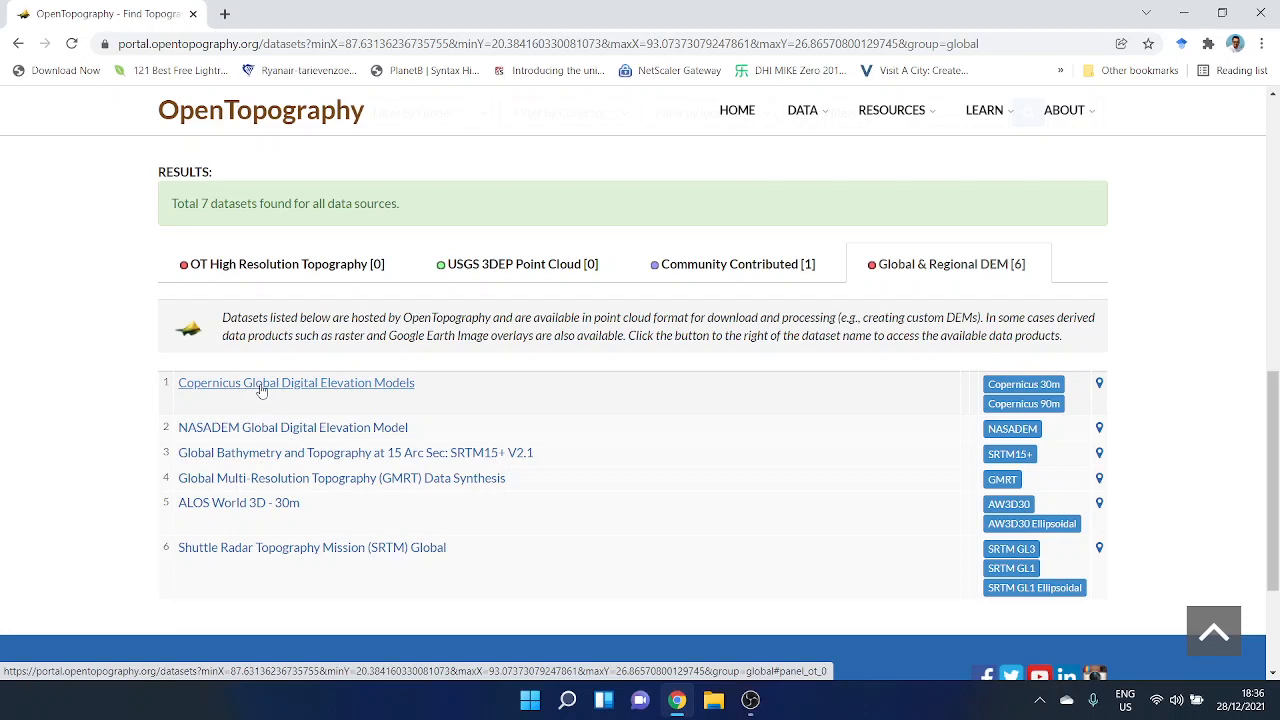
mouse_move(304, 392)
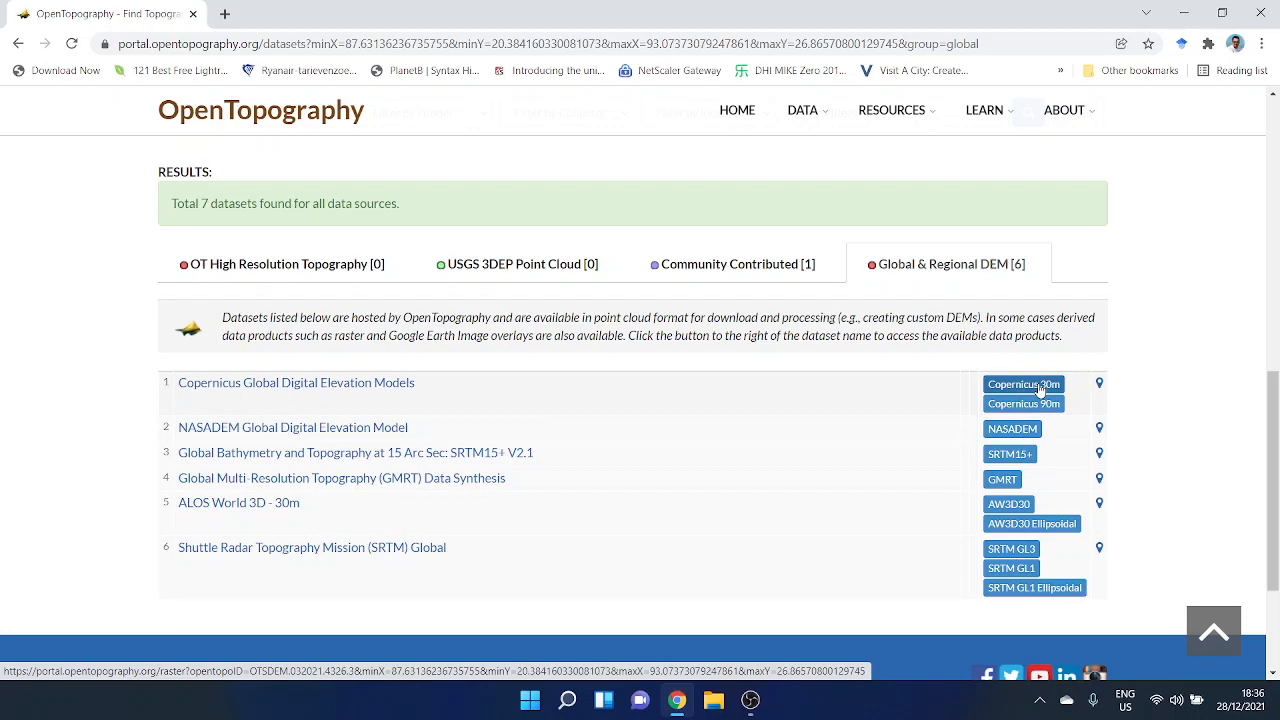
Open the Copernicus GLO-30 dataset page with GeoTIFF output and reach the Job Description form
left_click(1024, 384)
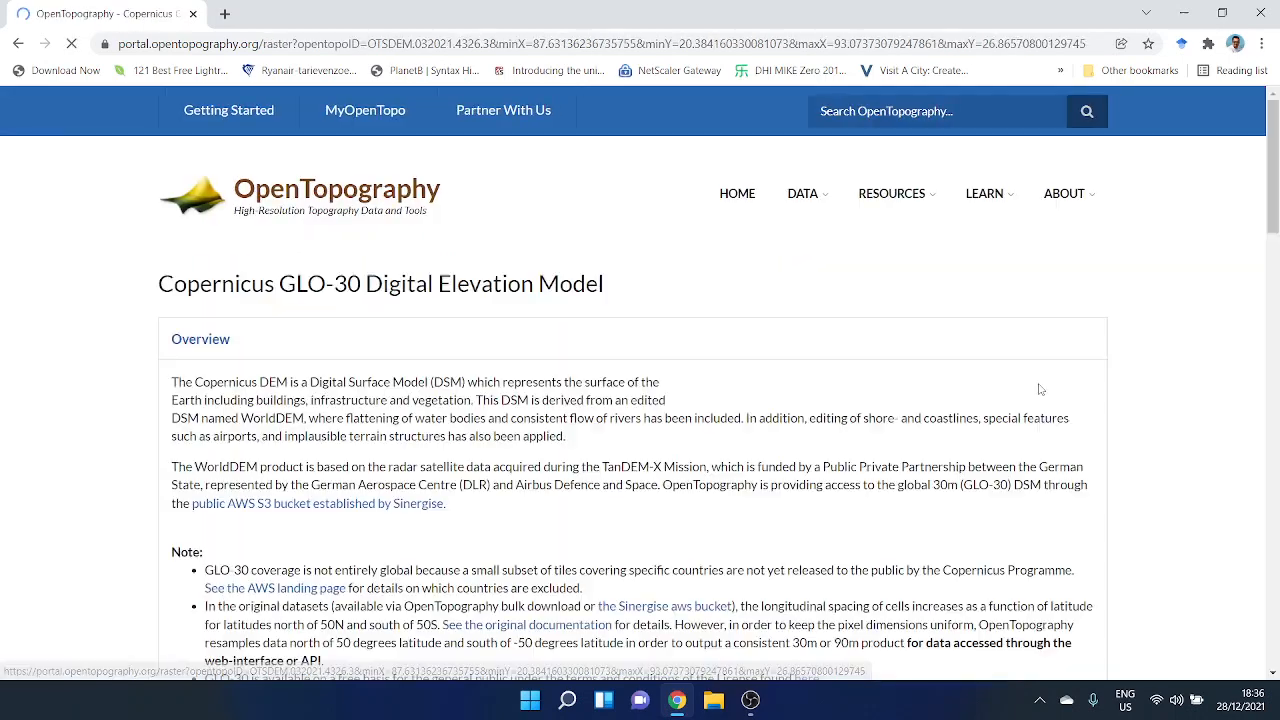
scroll("down", 3)
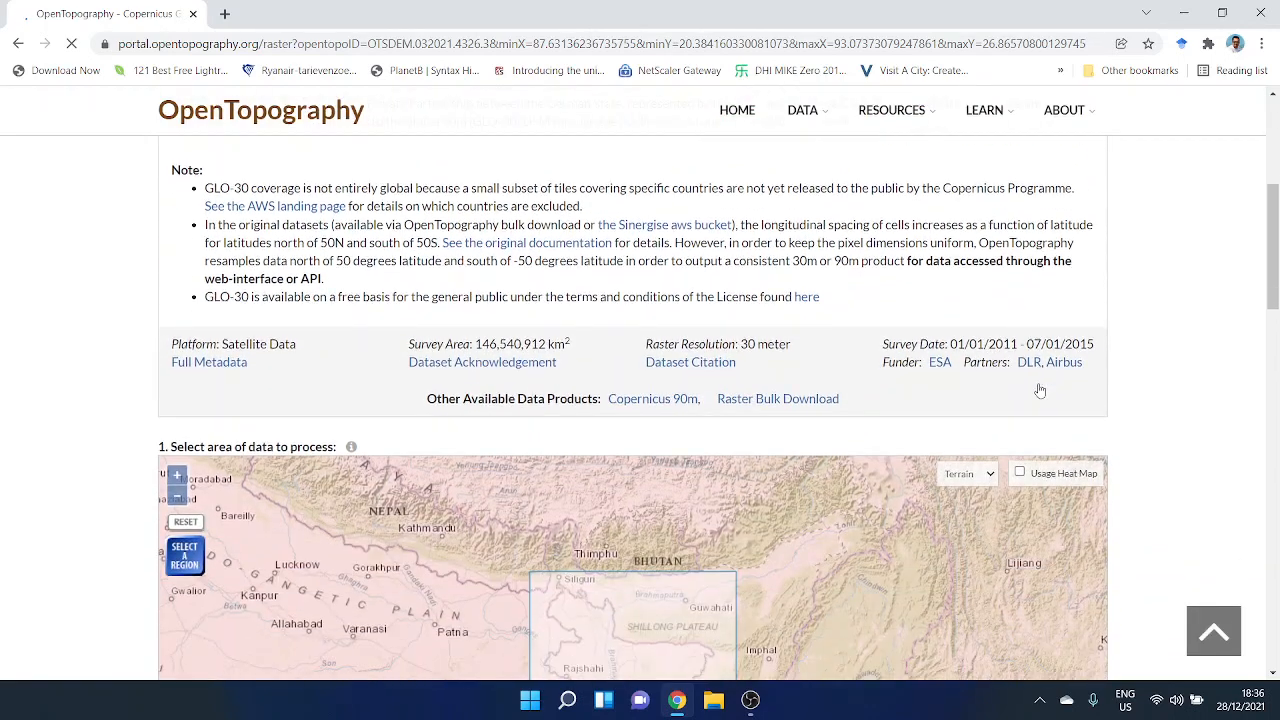
scroll("down", 3)
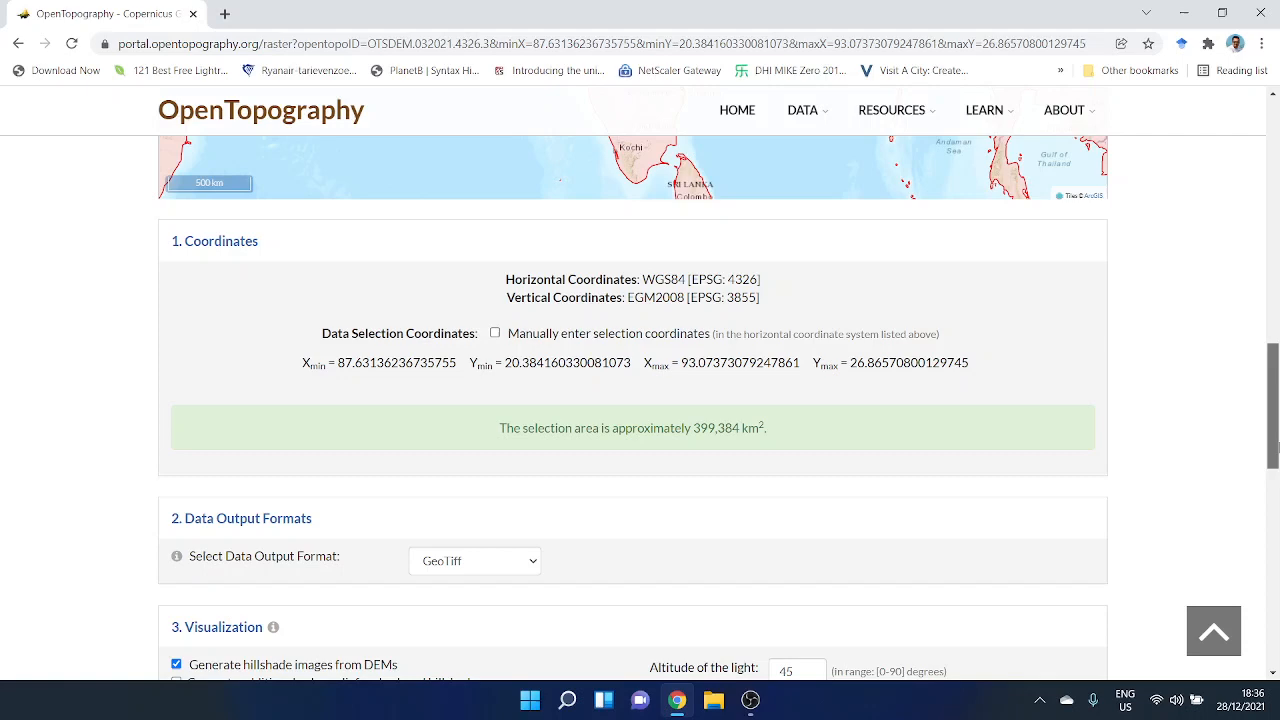
scroll("down", 3)
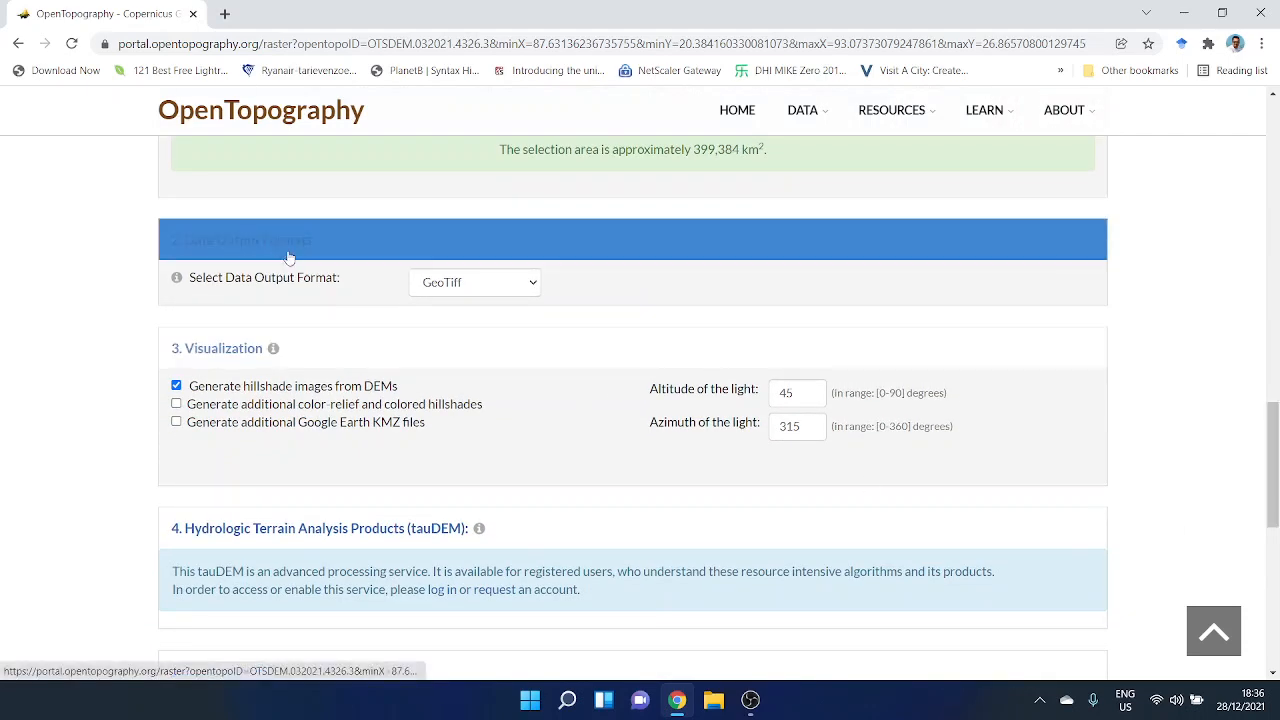
left_click(244, 240)
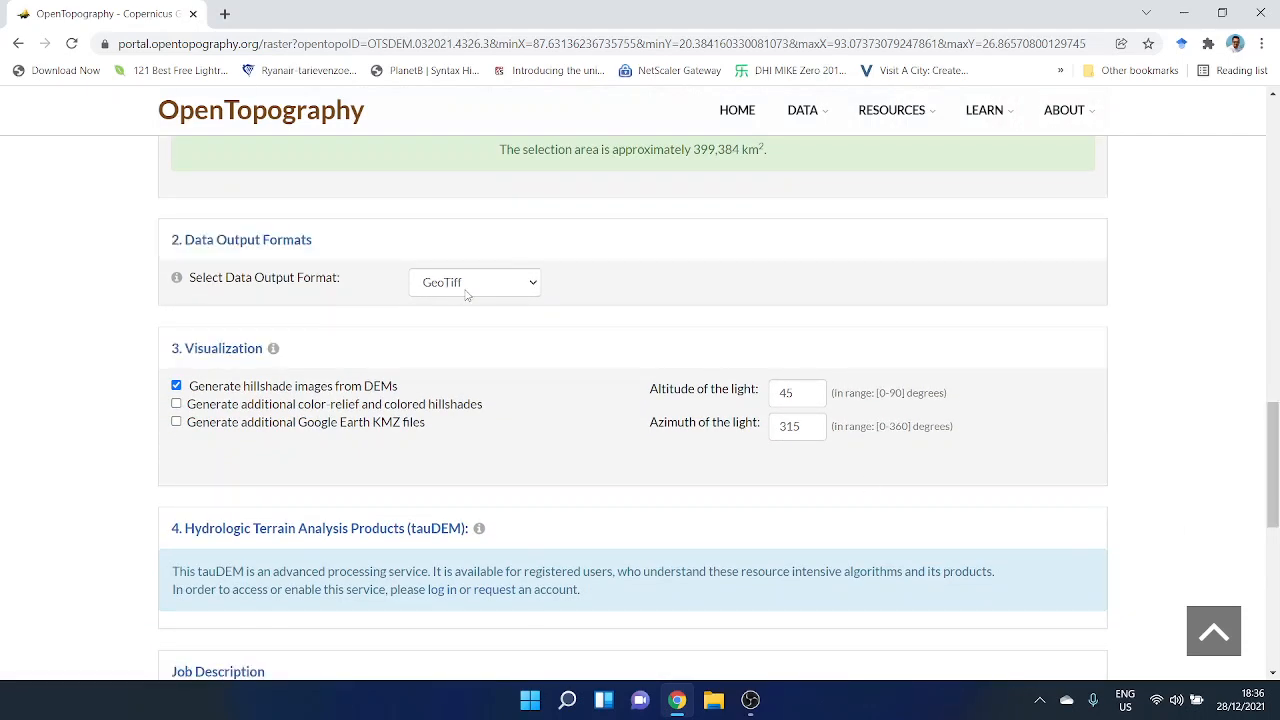
mouse_move(548, 470)
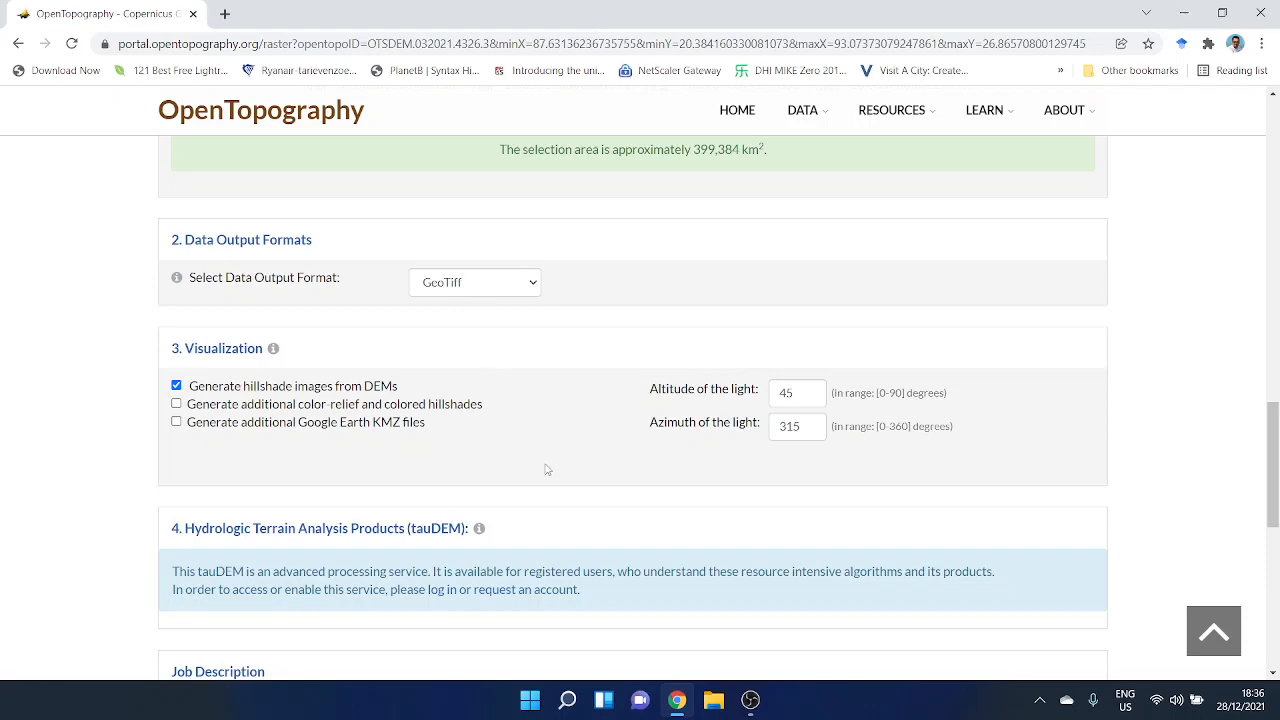
scroll("down", 3)
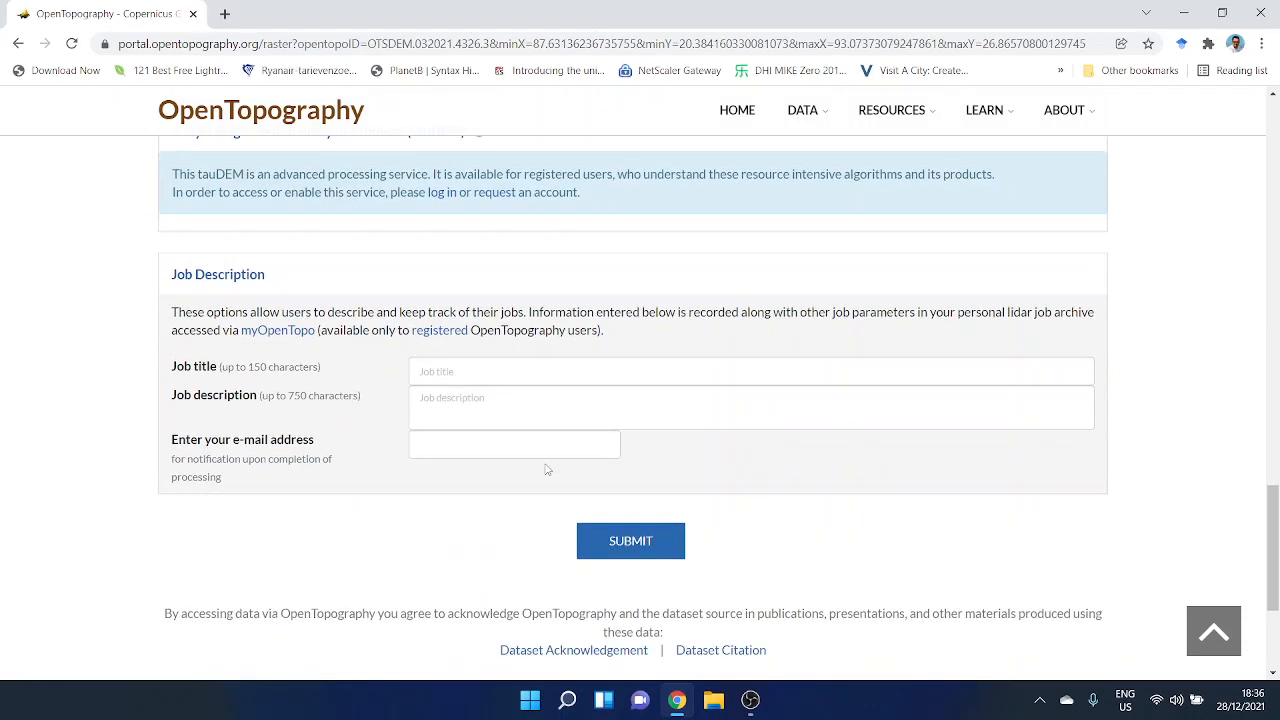
left_click(752, 370)
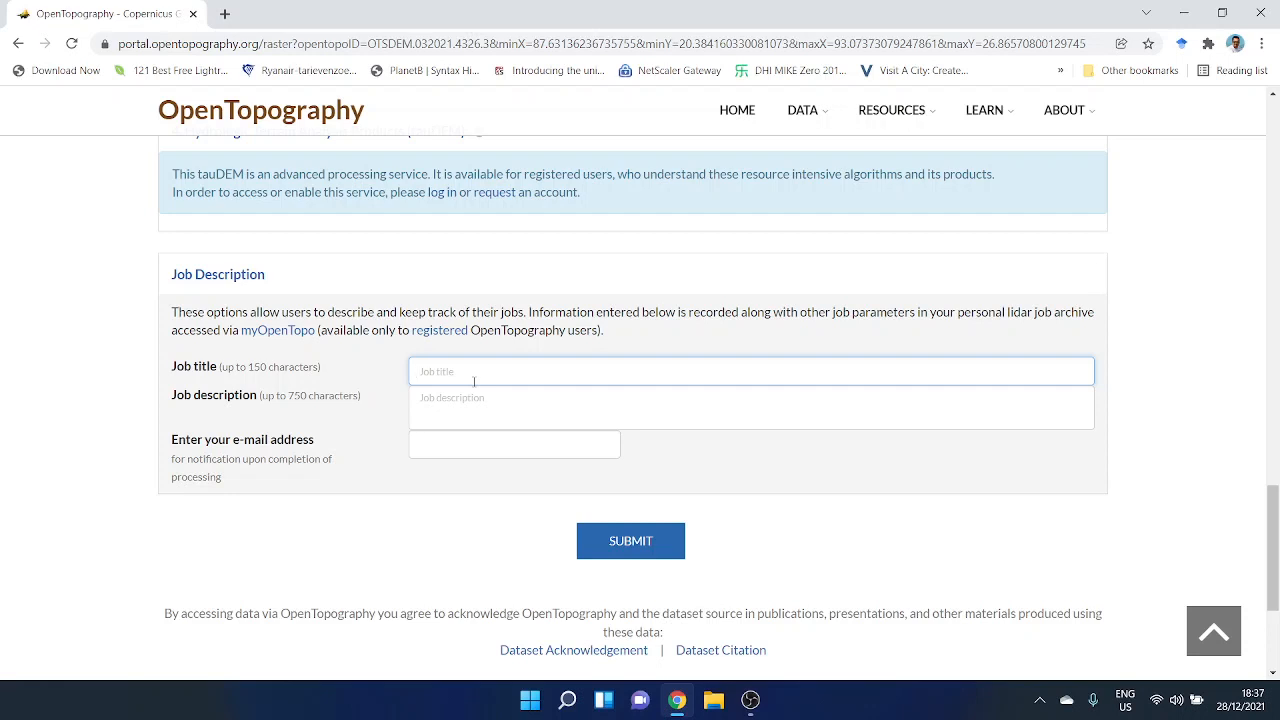
Title the job 'cop30 for bangladesh'
left_click(514, 444)
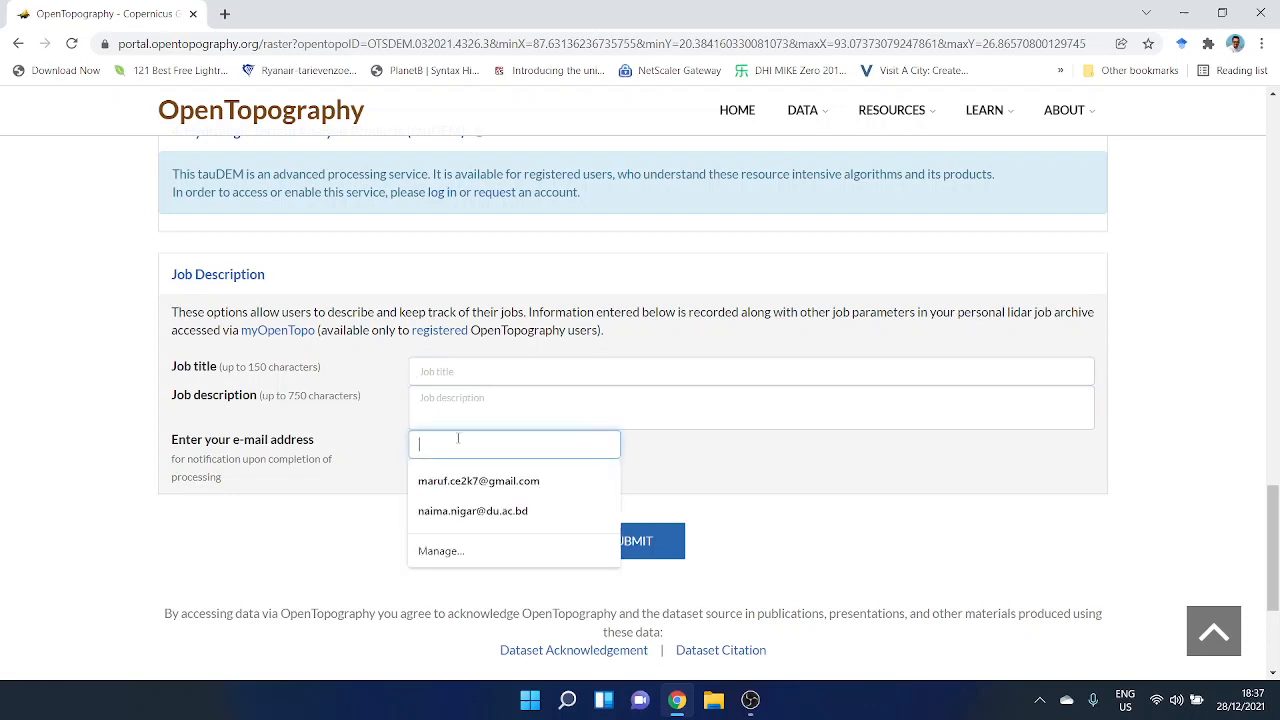
left_click(750, 370)
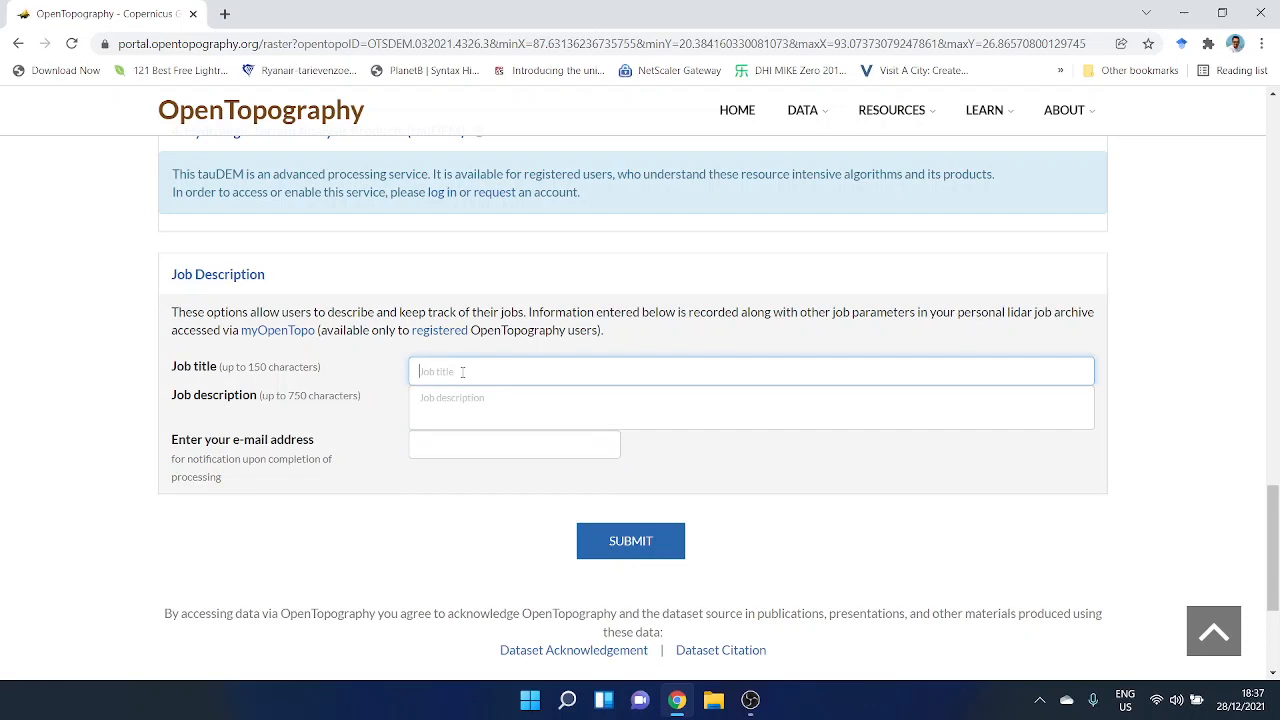
type("cop")
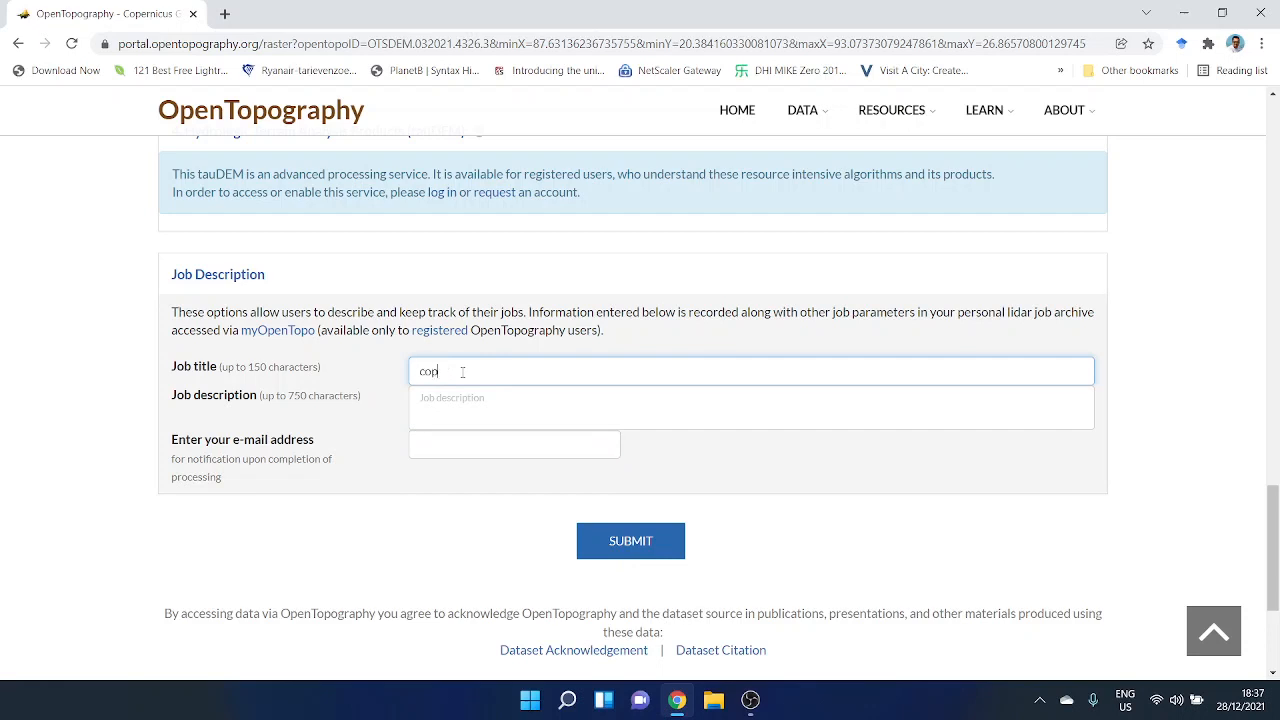
type("30 for bangladesh")
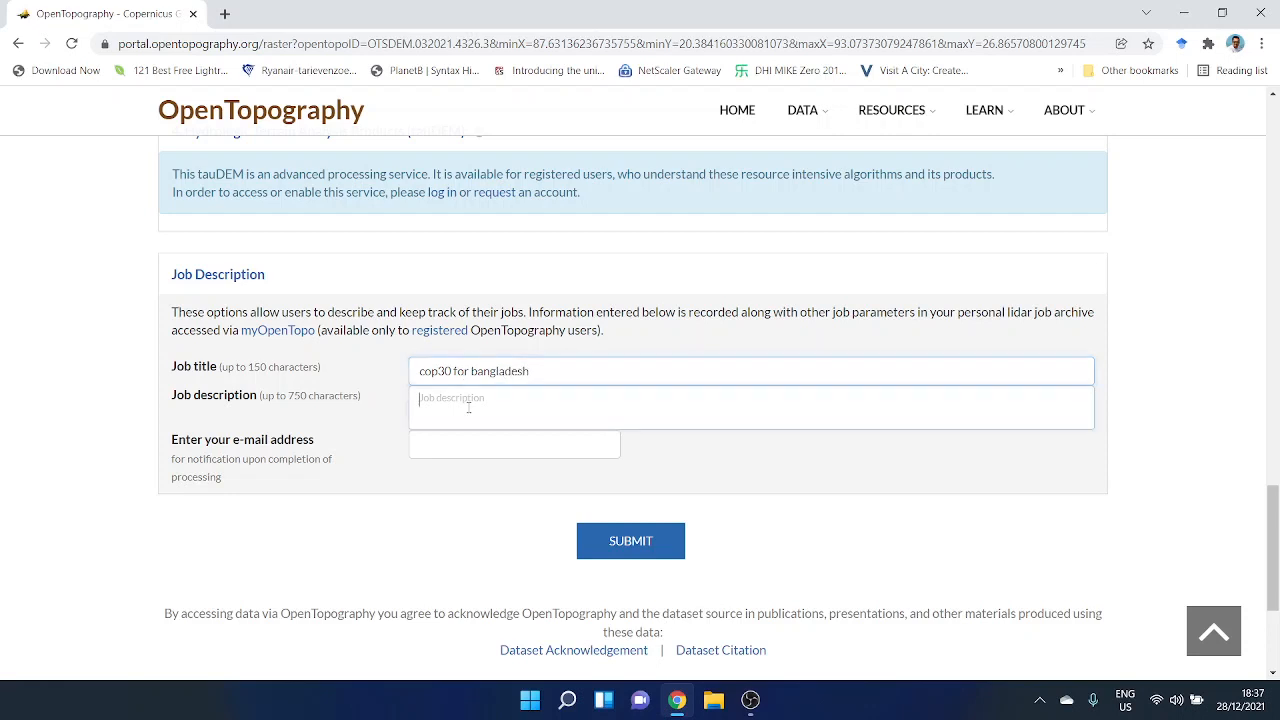
left_click(750, 408)
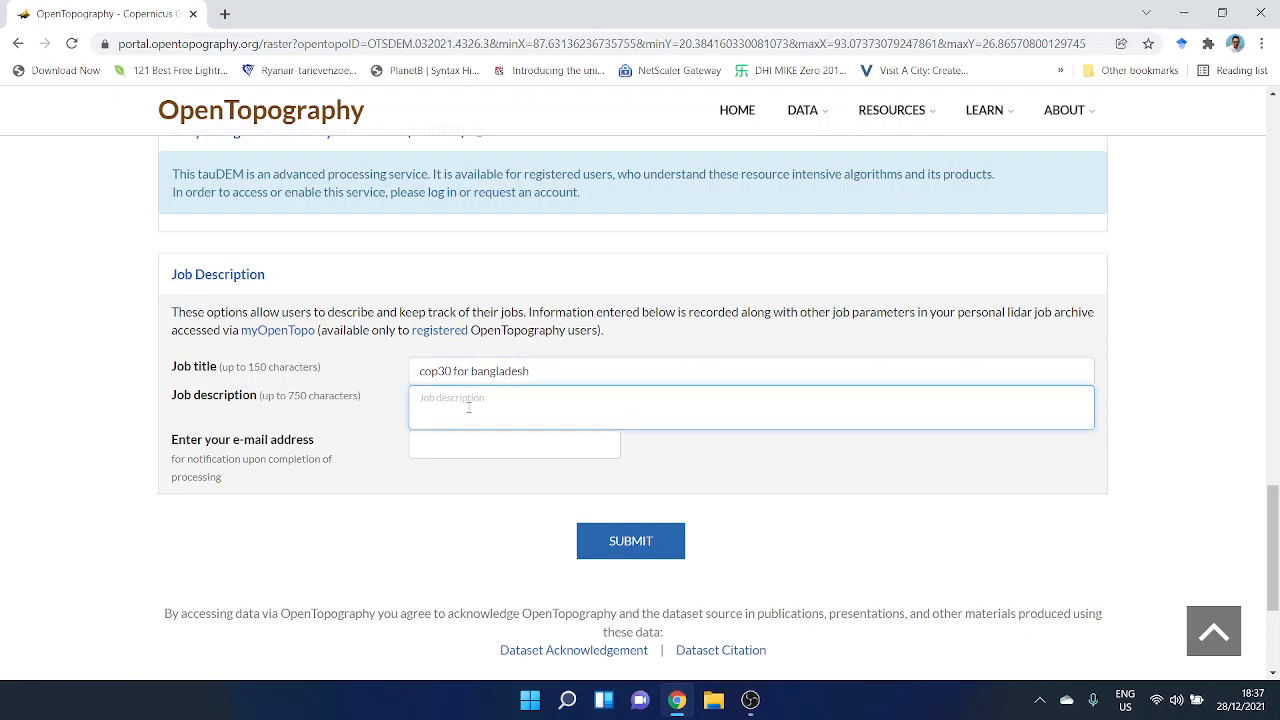
type("copernicus")
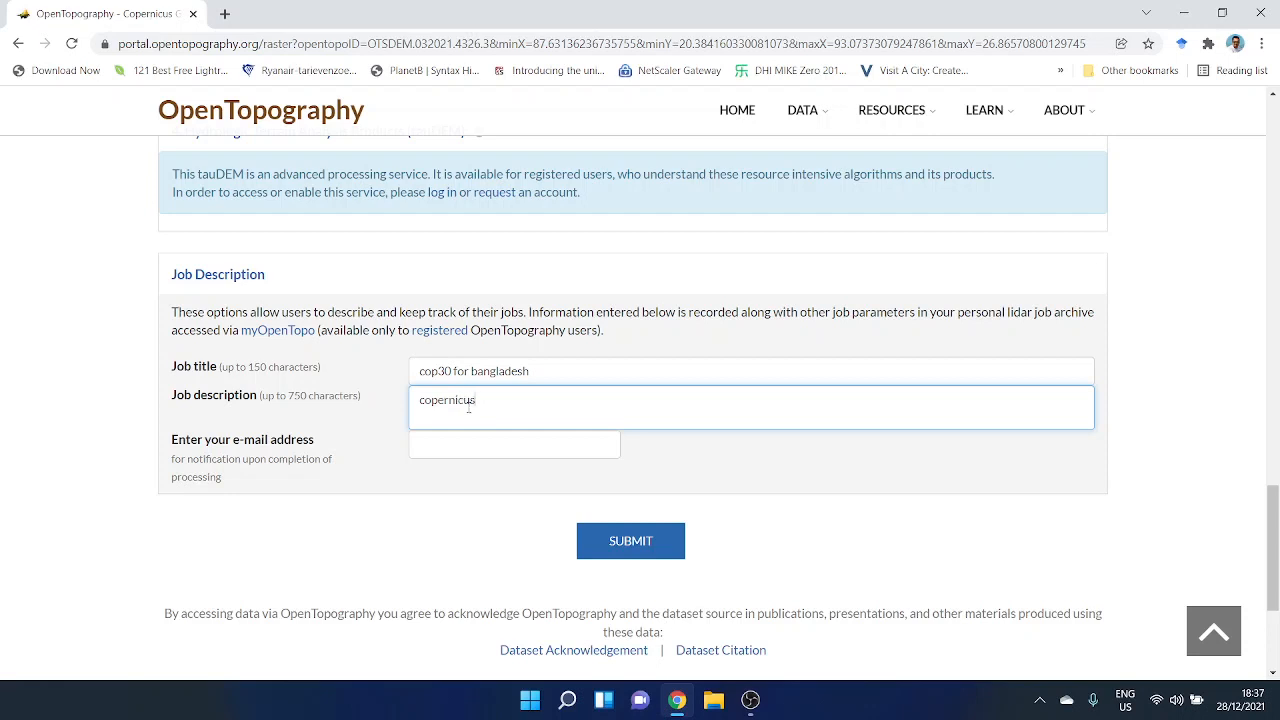
type("30")
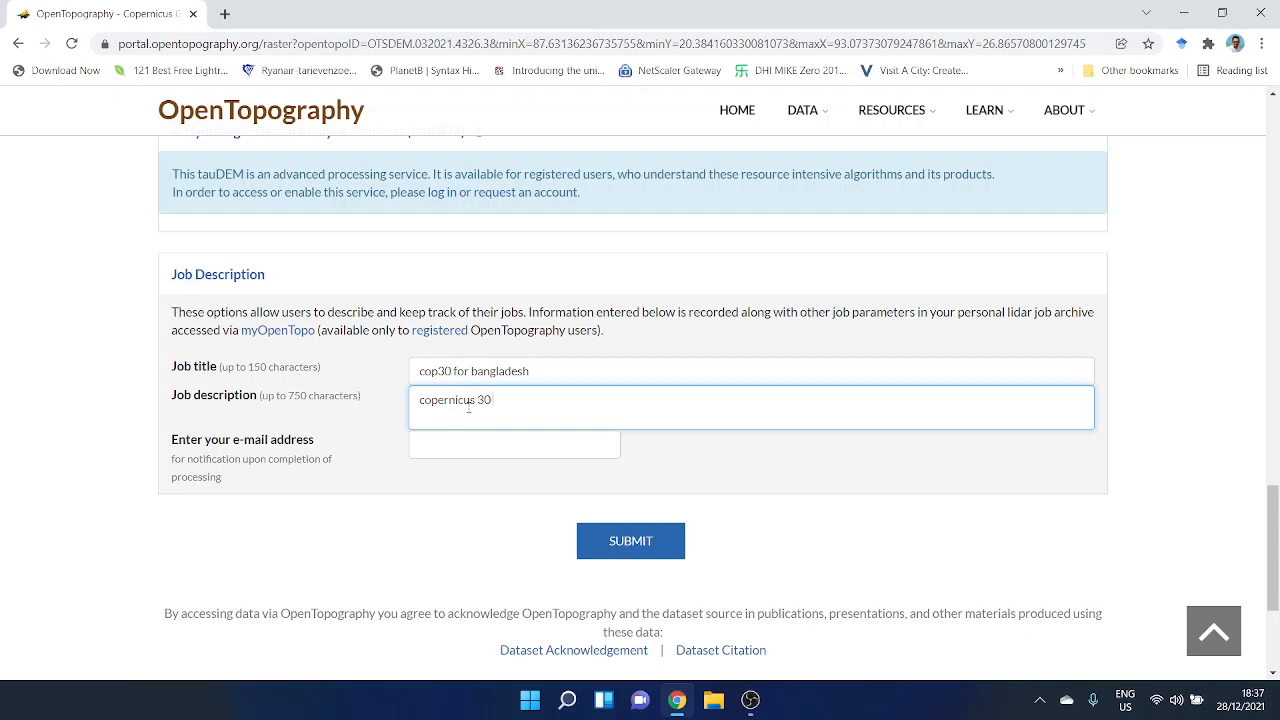
type("DEM for")
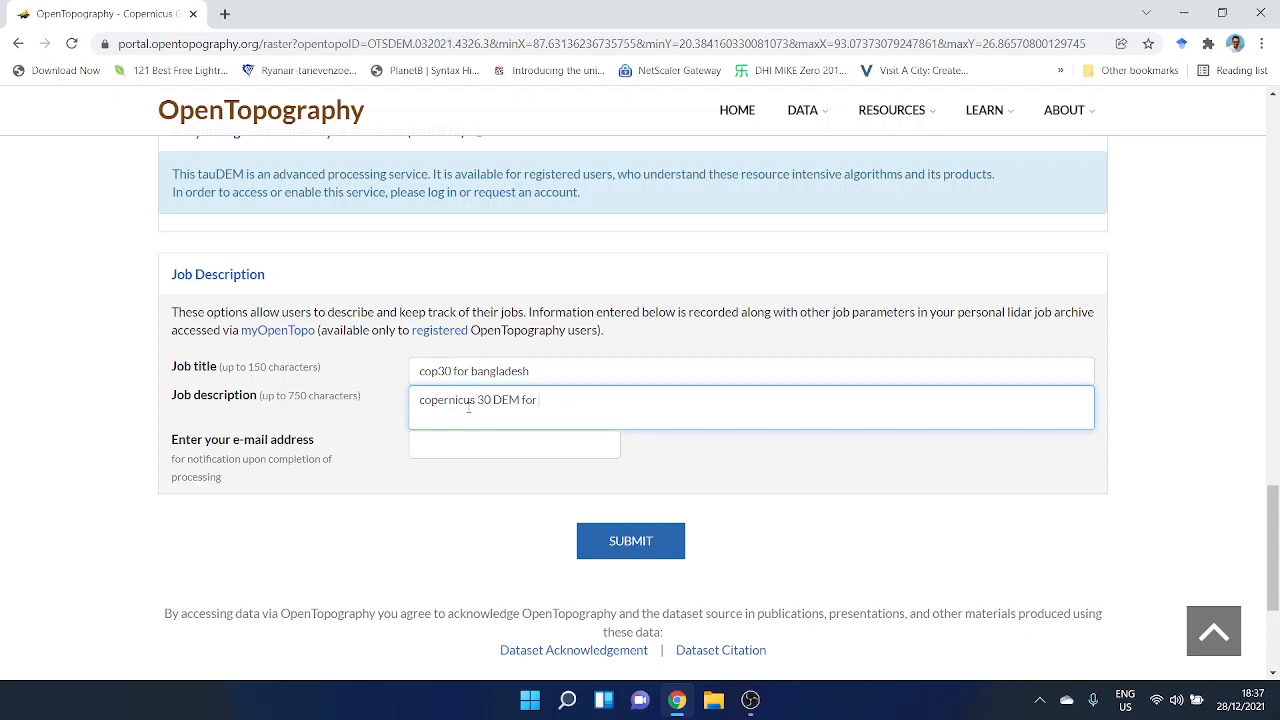
type("Bangladesh")
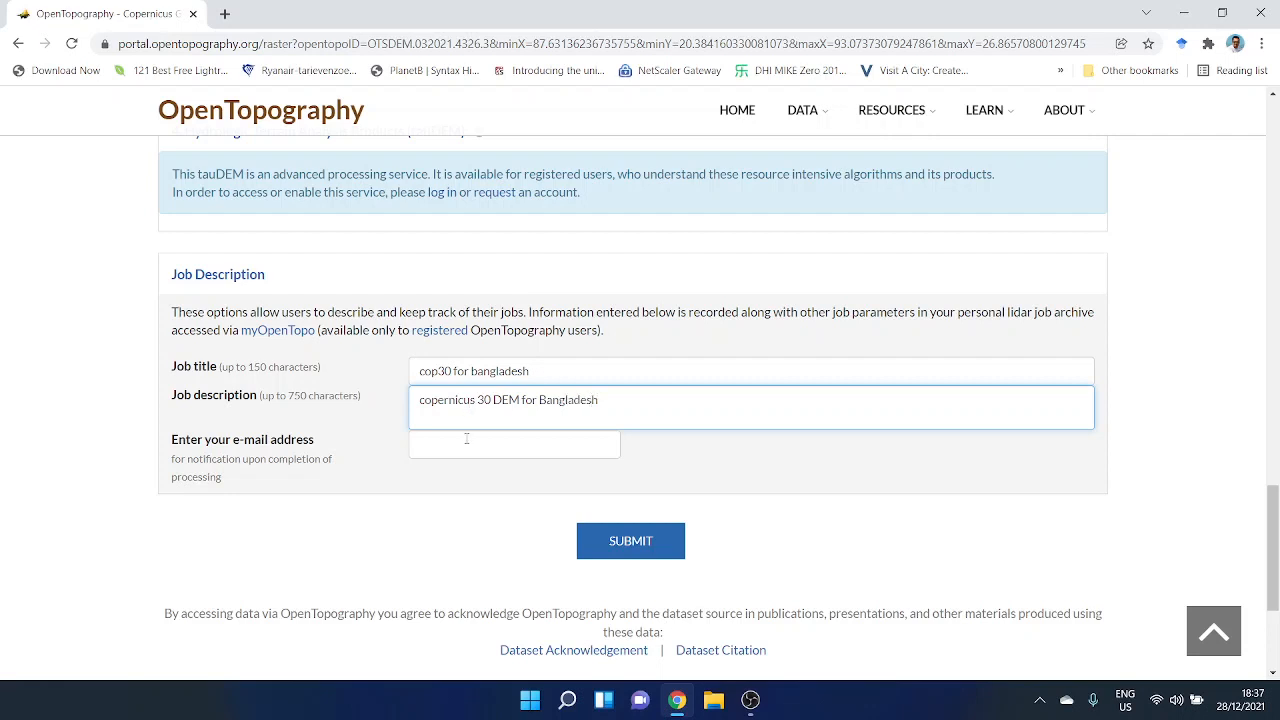
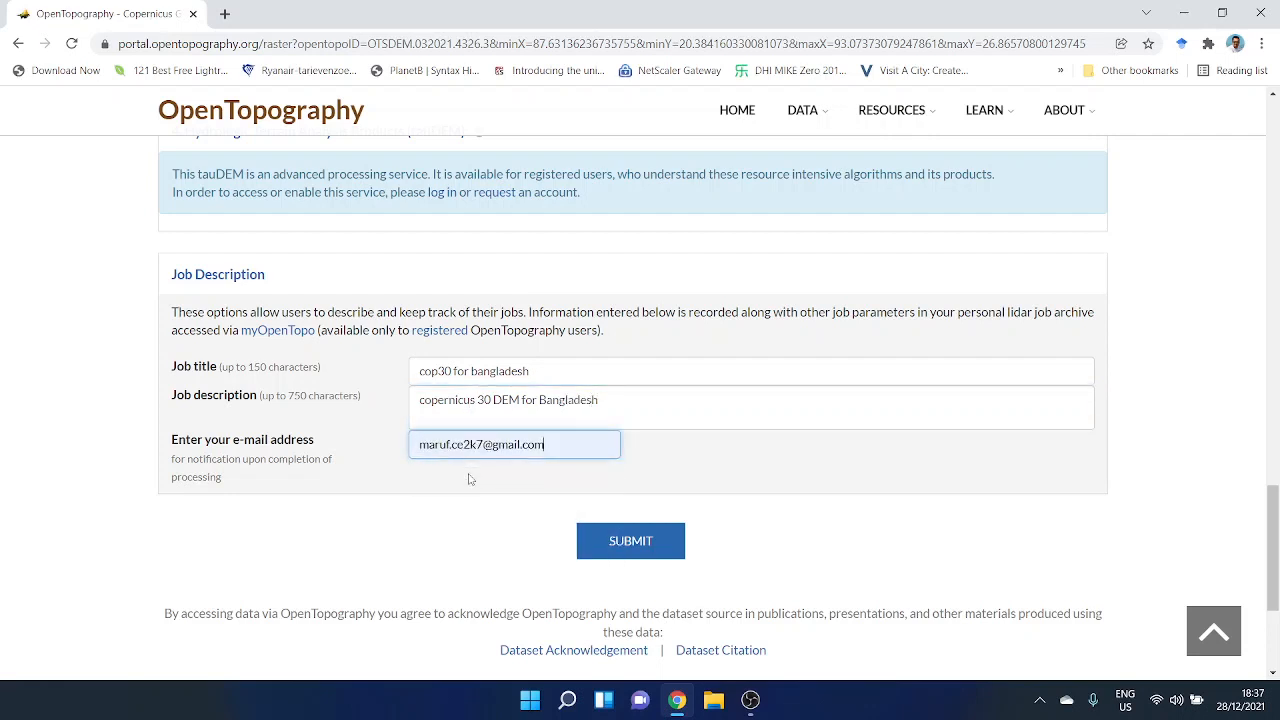
left_click(630, 540)
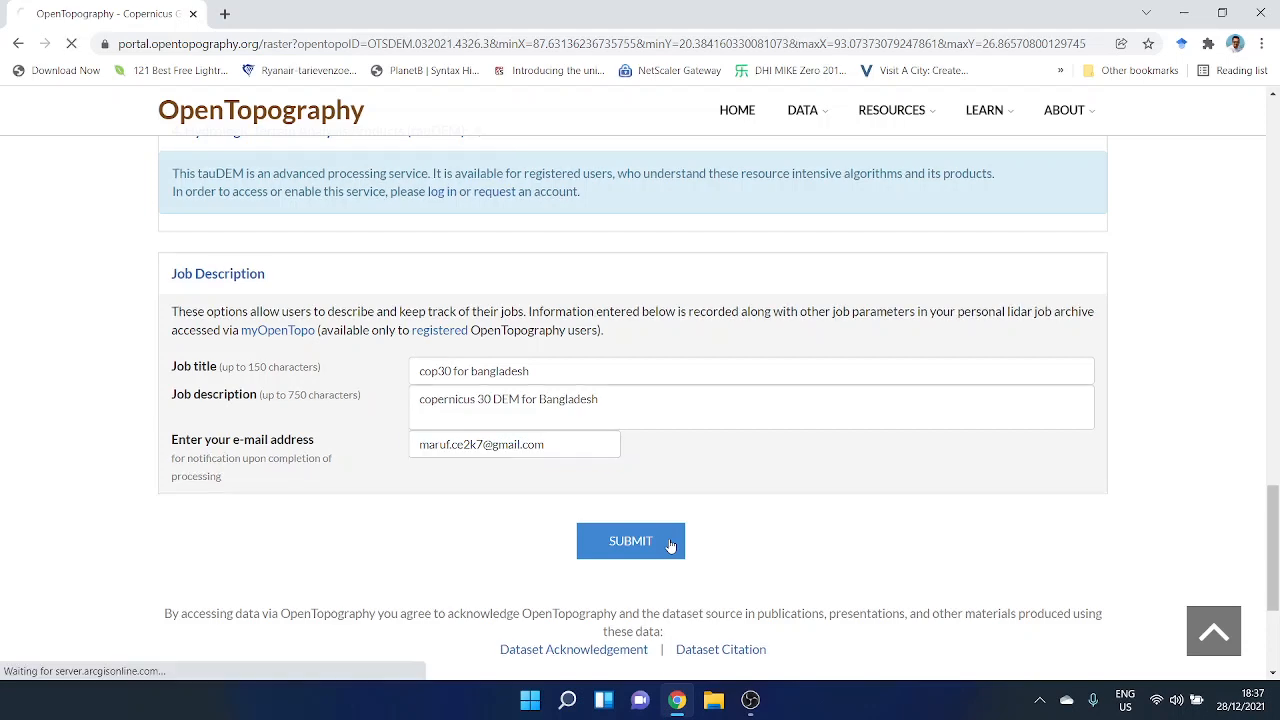
Wait on the Raster Job Results page until the job shows Done with Download Data available
left_click(630, 540)
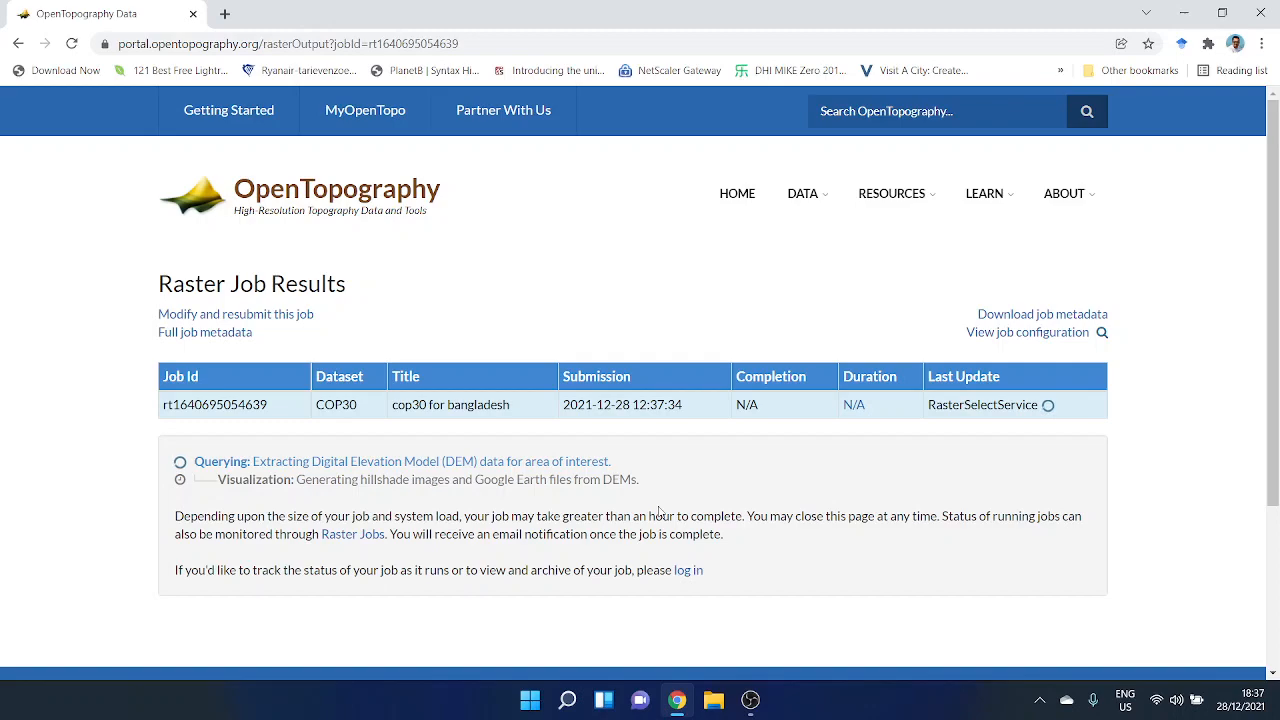
scroll("down", 3)
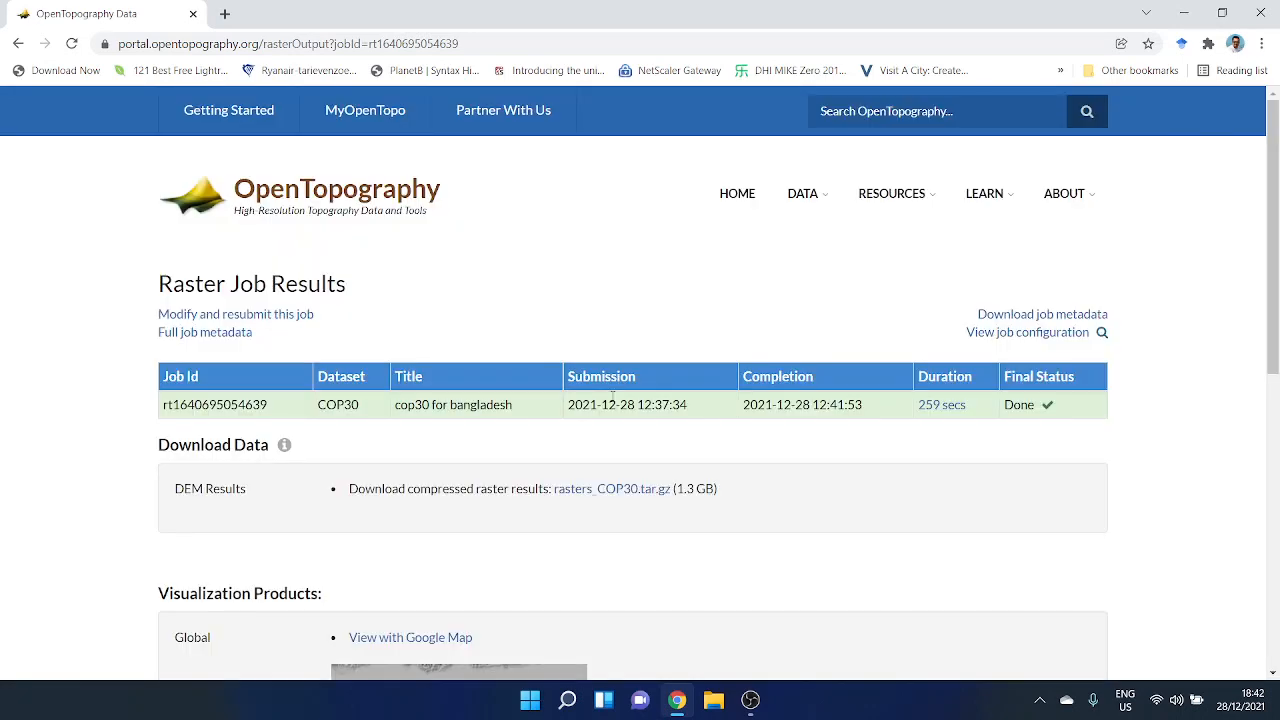
left_click(940, 404)
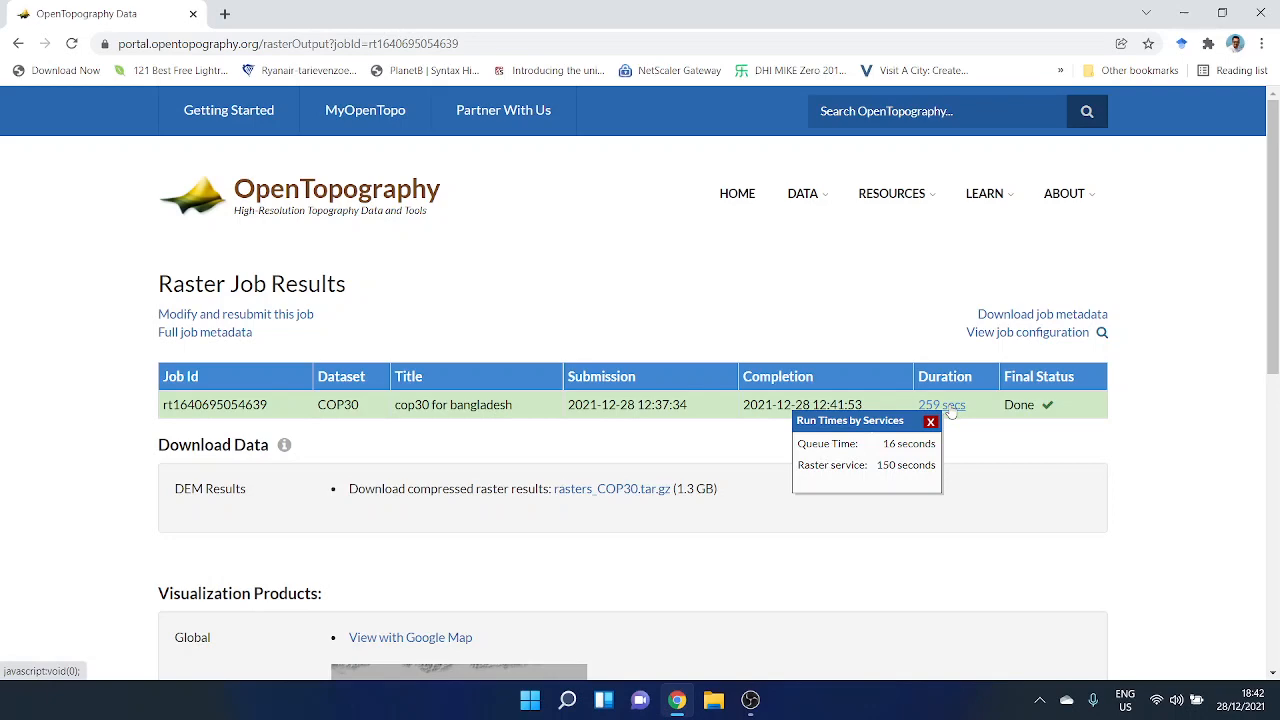
left_click(928, 420)
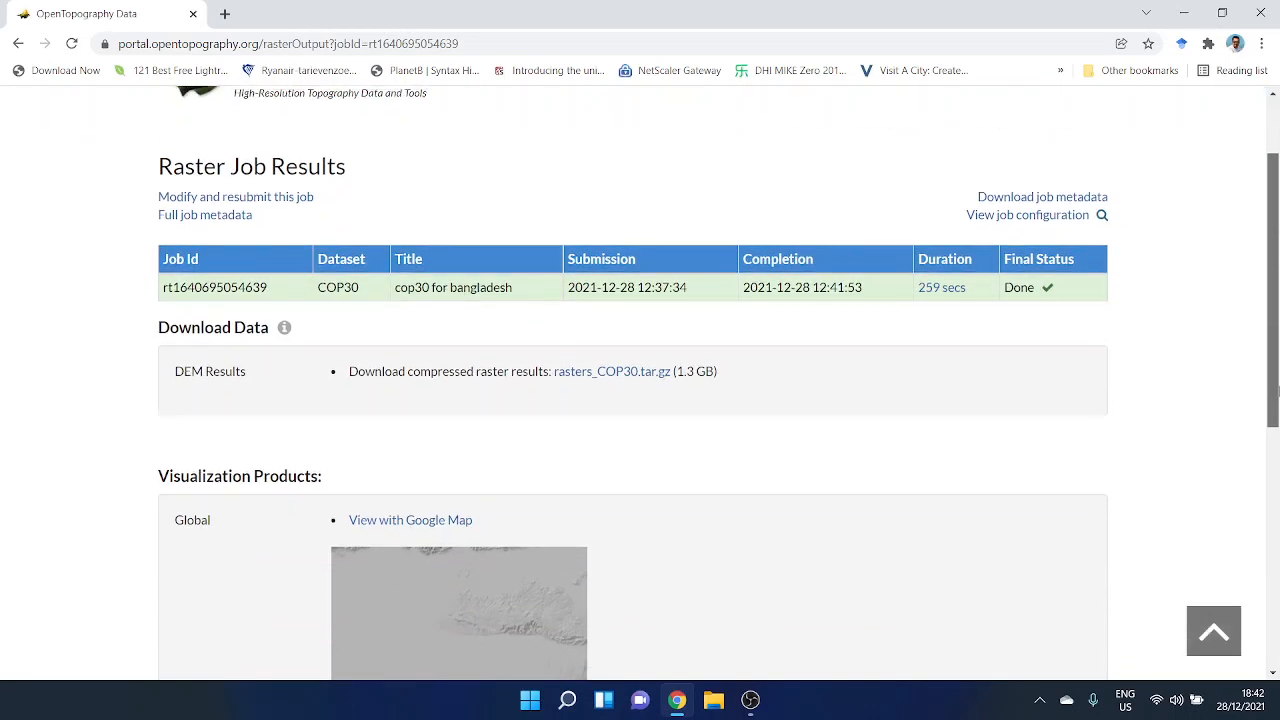
scroll("down", 3)
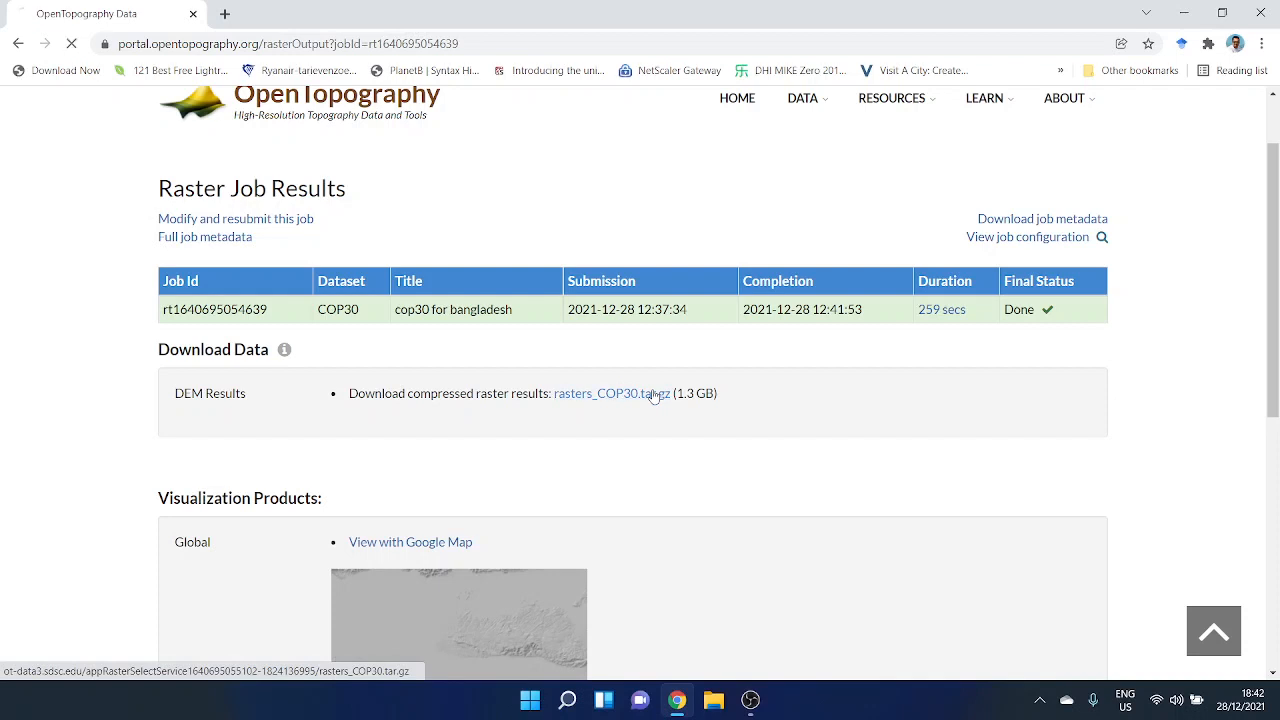
Download rasters_COP30.tar.gz and the job metadata file
left_click(612, 392)
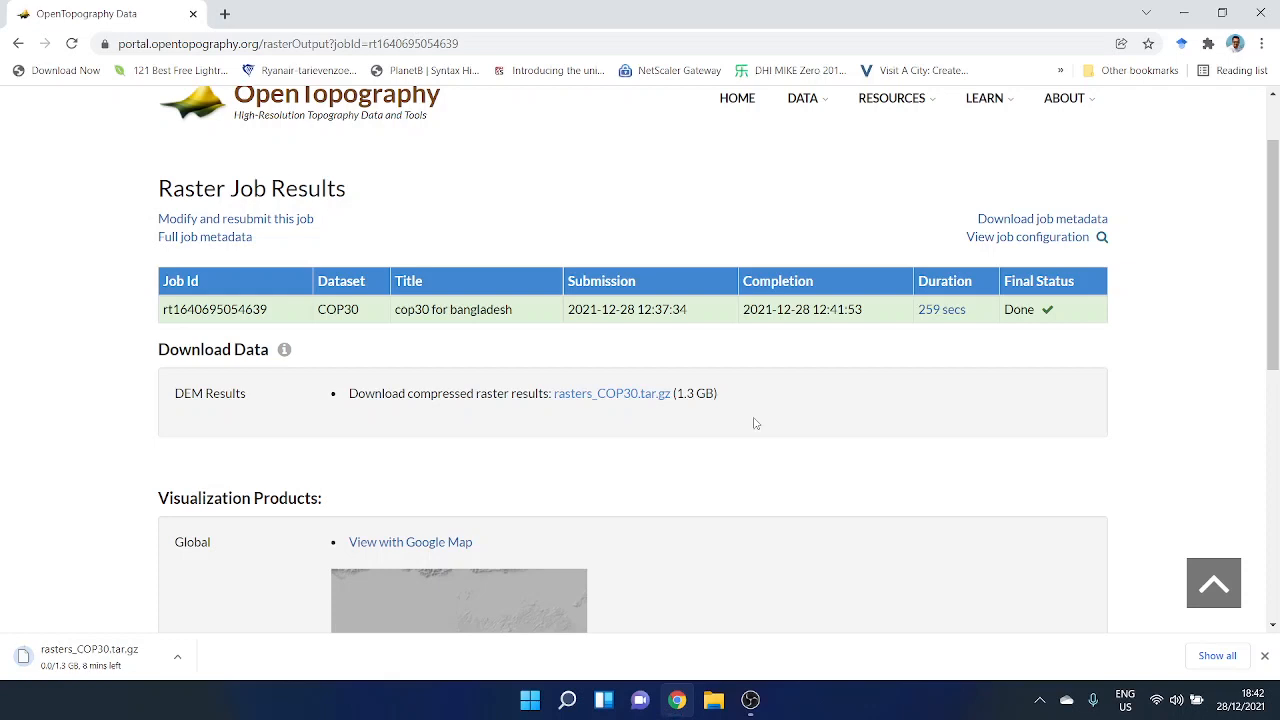
mouse_move(1042, 218)
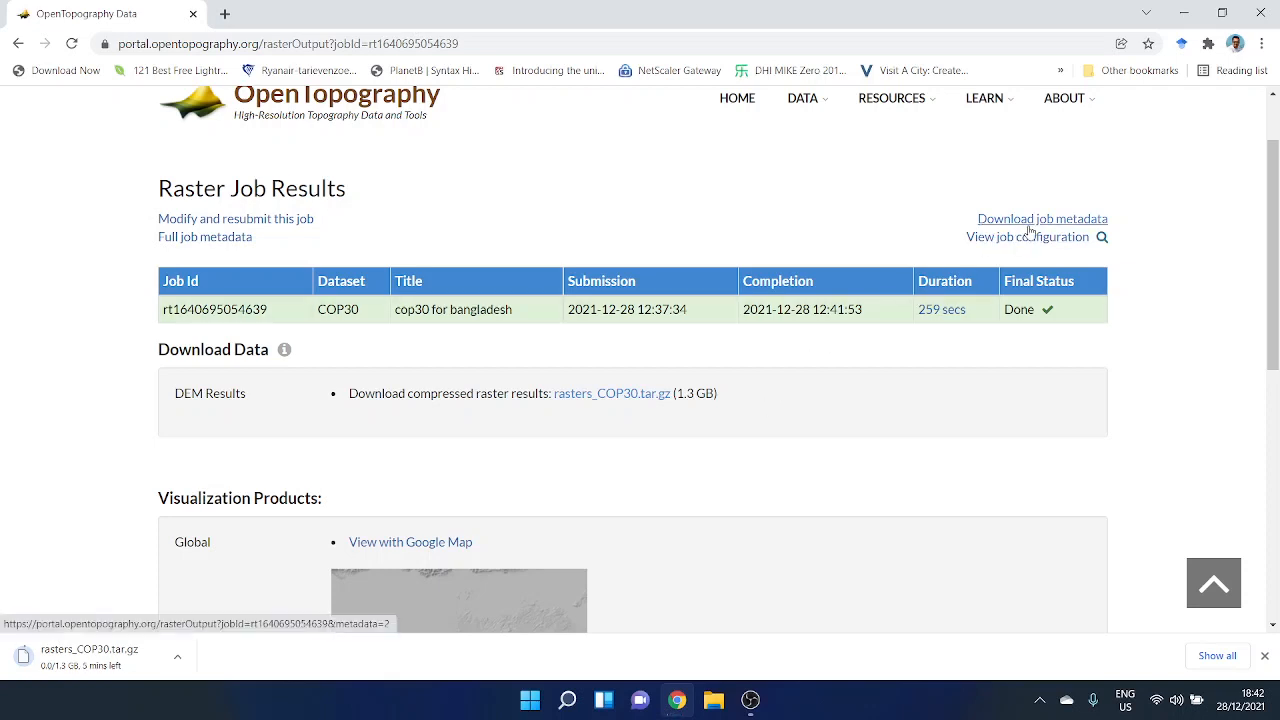
left_click(1042, 218)
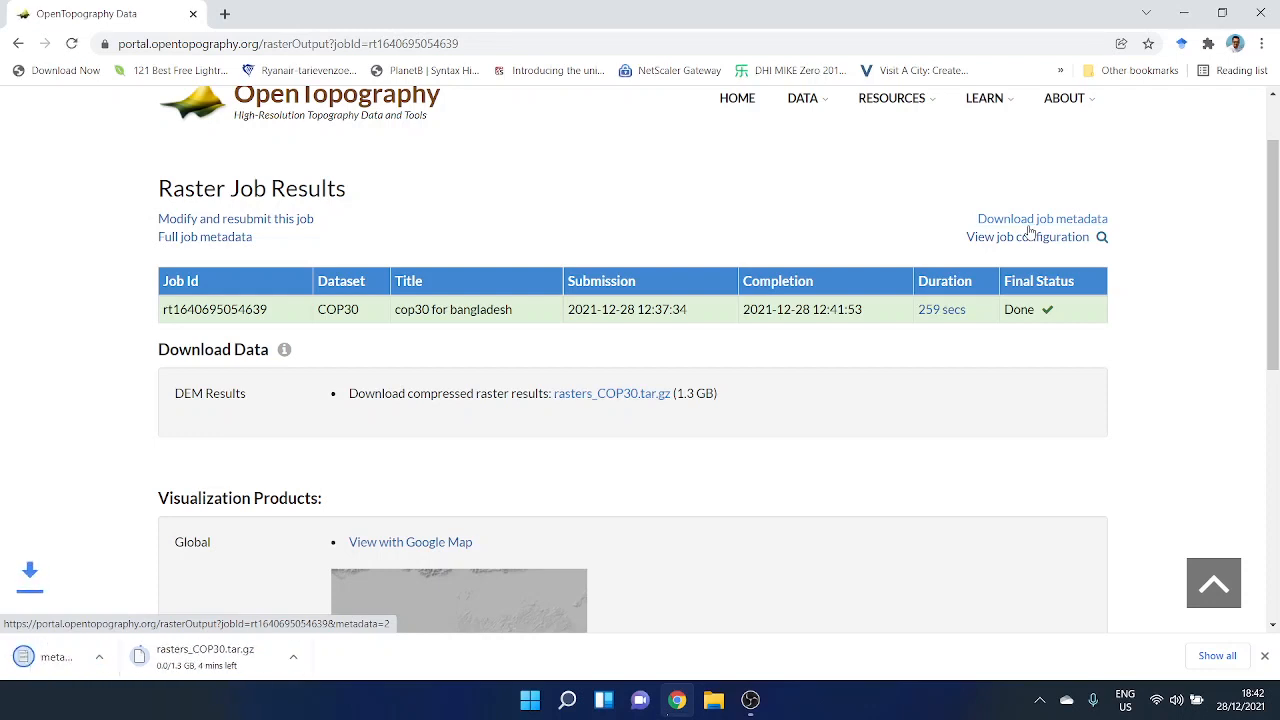
left_click(1042, 218)
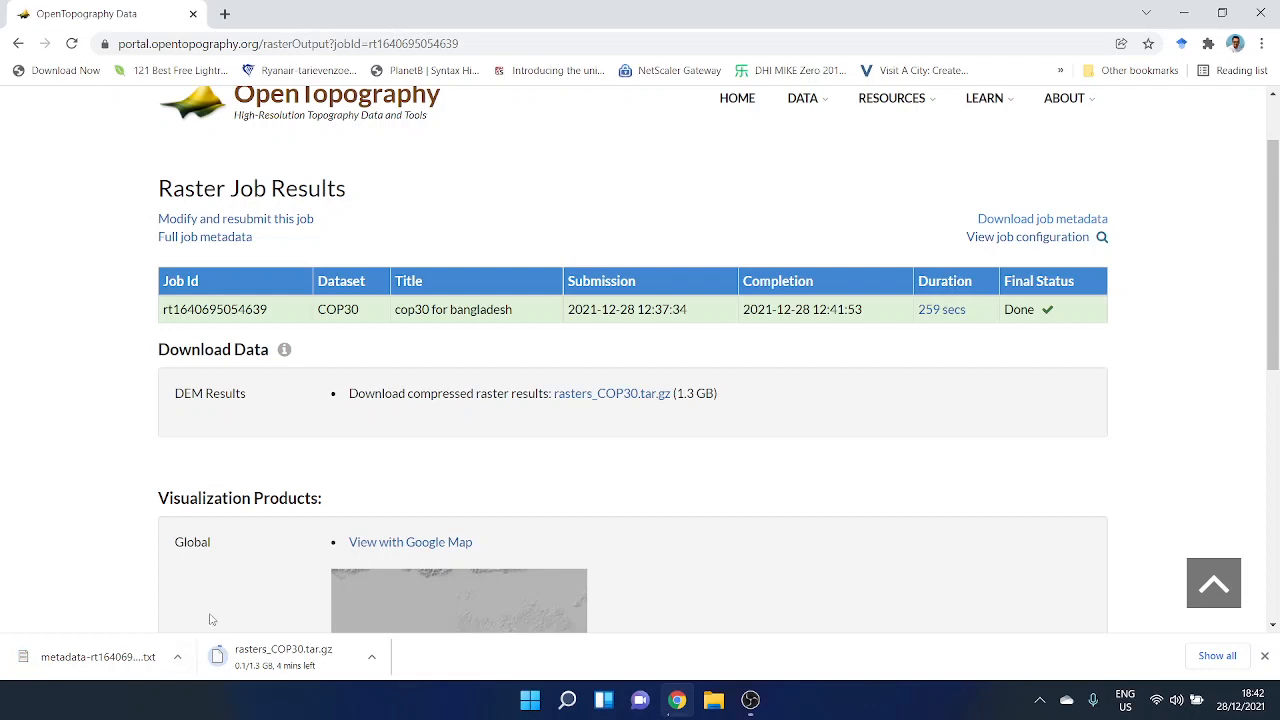
mouse_move(742, 500)
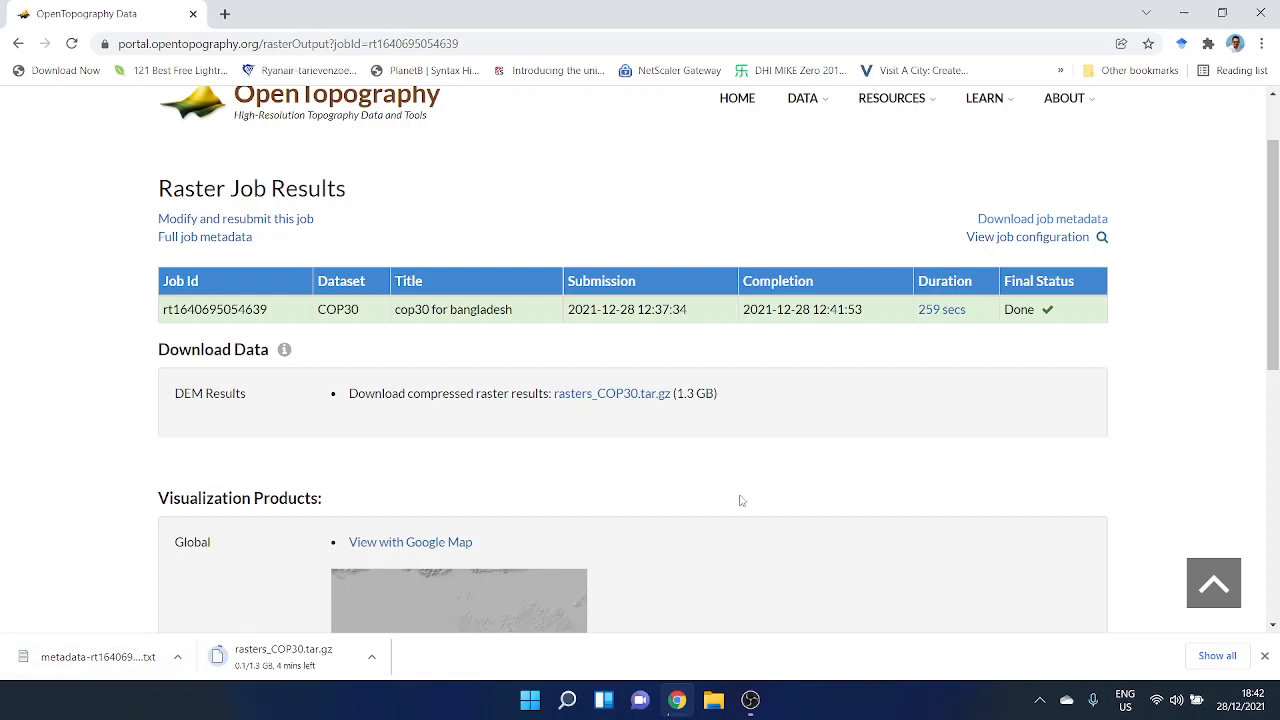